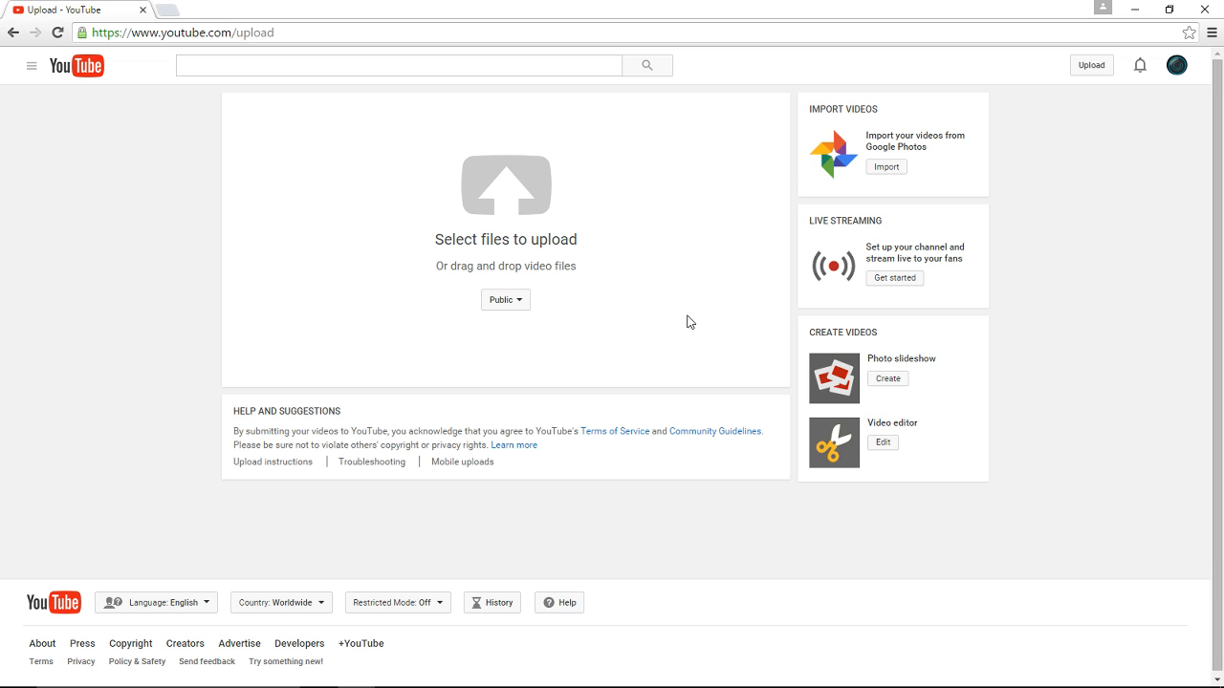
pyautogui.moveTo(586, 209)
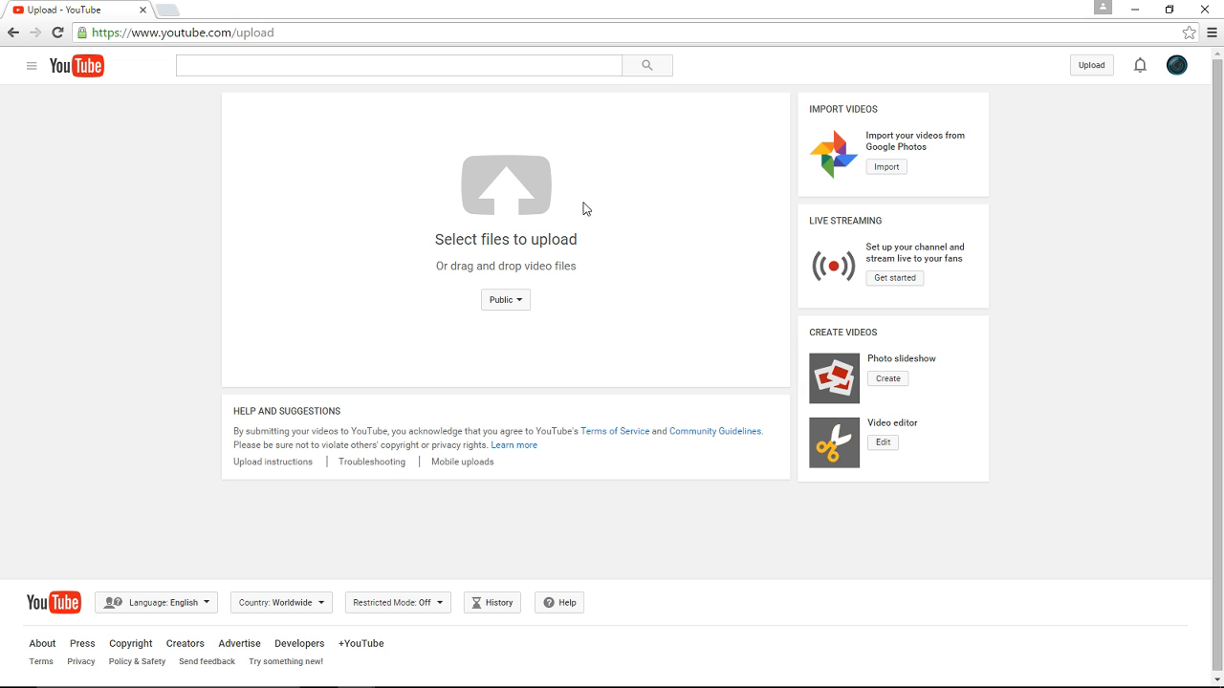
pyautogui.moveTo(1137, 8)
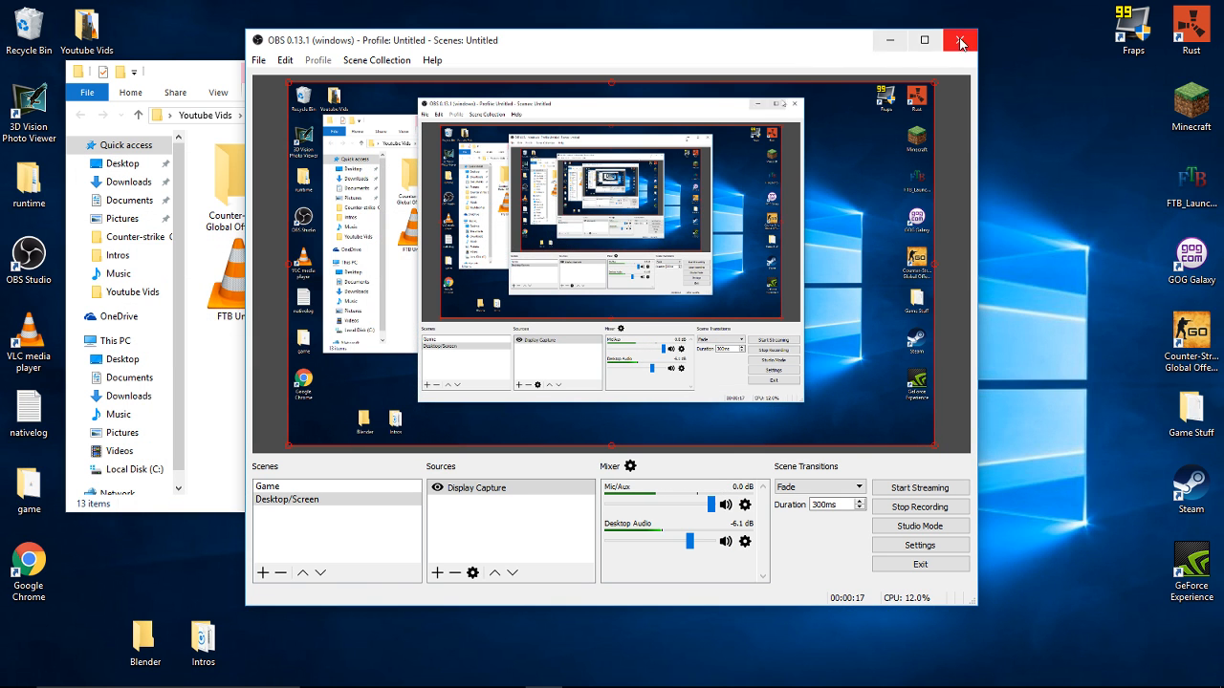
# - Close OBS, deselect files, and close the Youtube Vids folder window
pyautogui.click(960, 40)
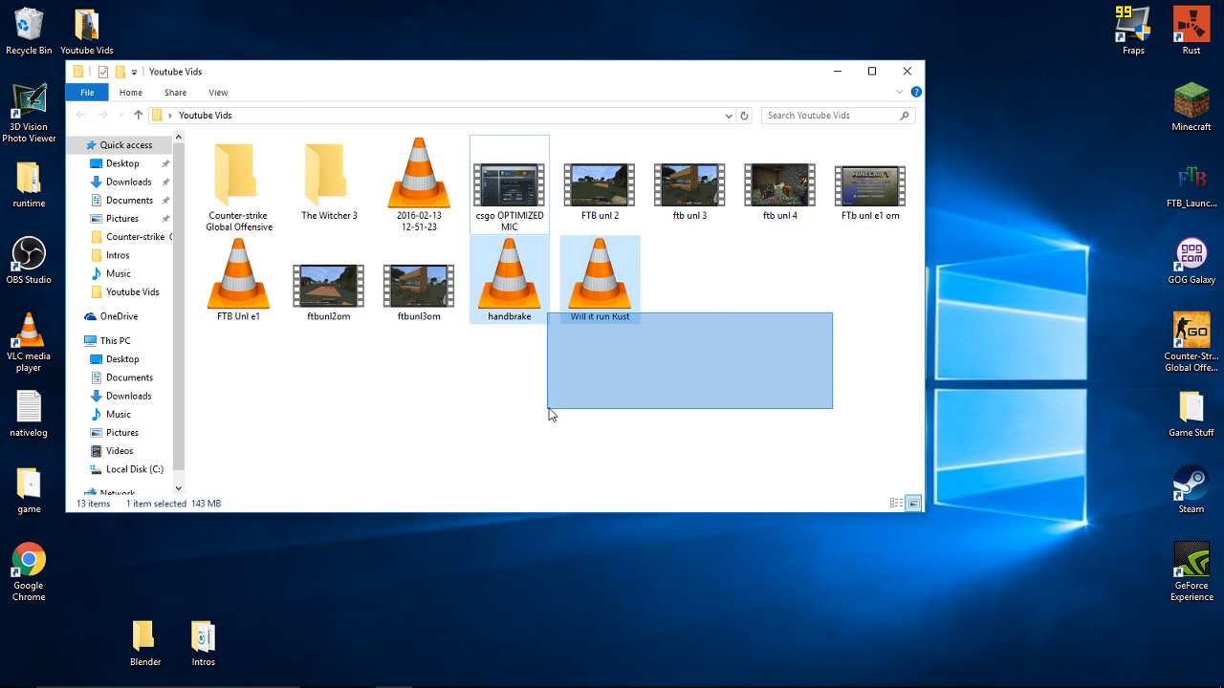
pyautogui.click(508, 182)
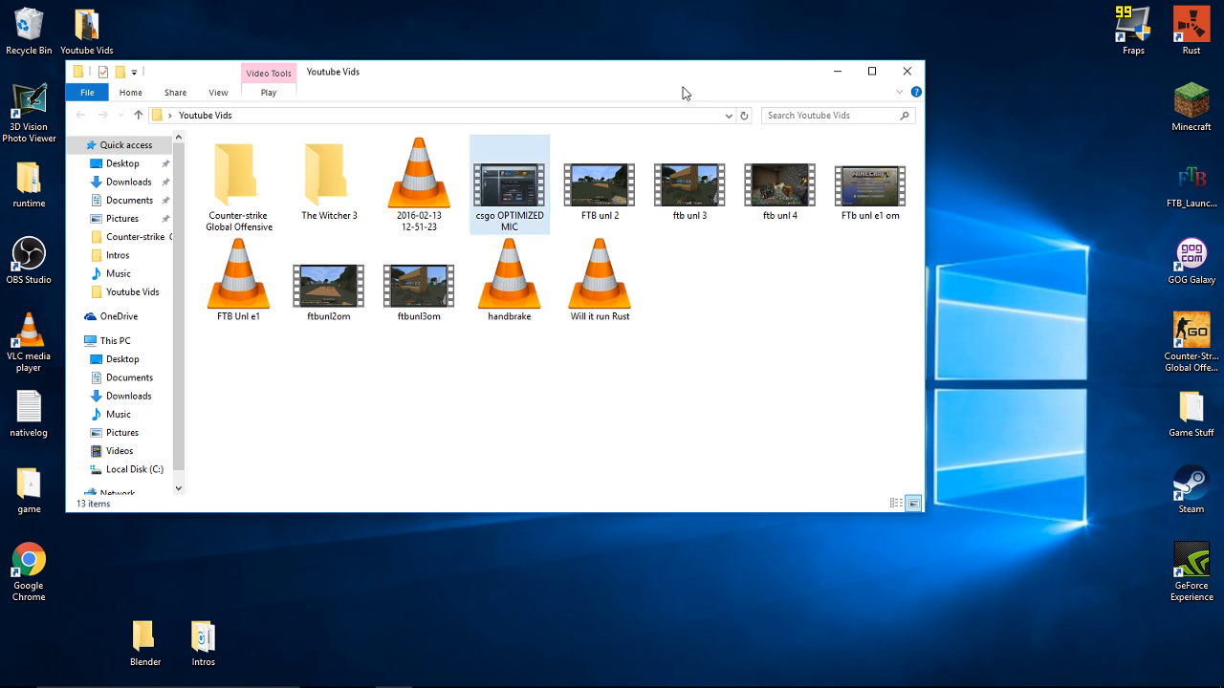
pyautogui.click(906, 71)
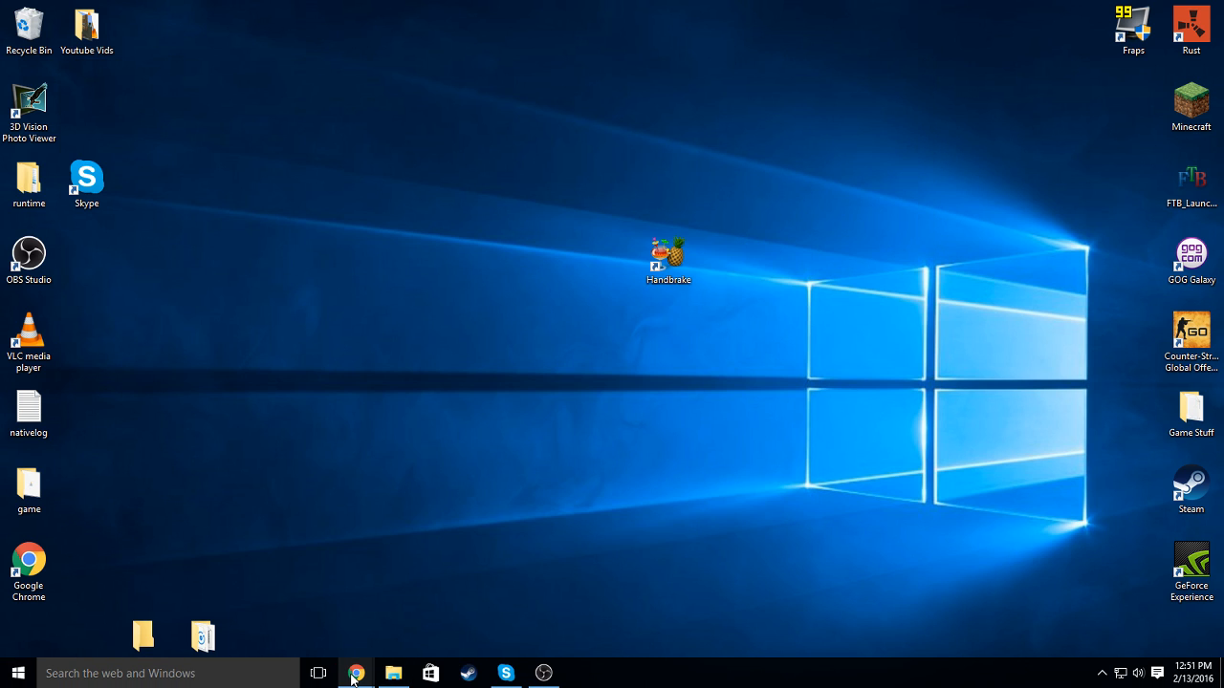
# - Return to YouTube in Chrome and choose the ftbunl3om clip for upload
pyautogui.click(355, 674)
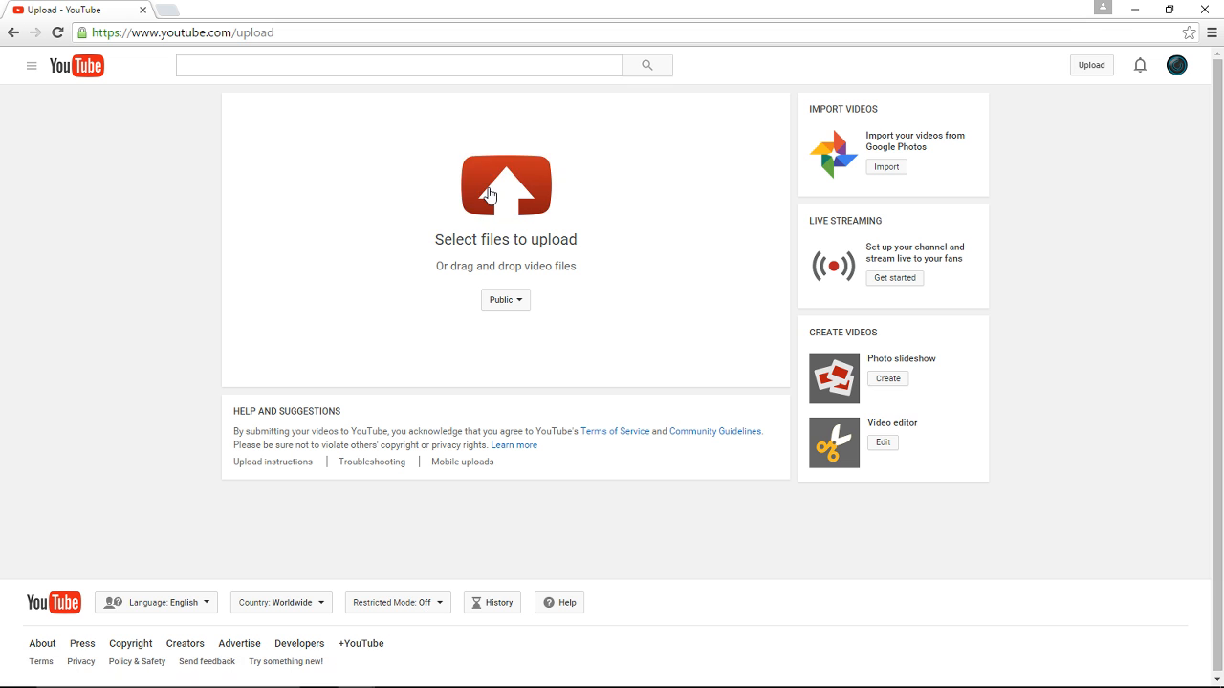
pyautogui.click(505, 186)
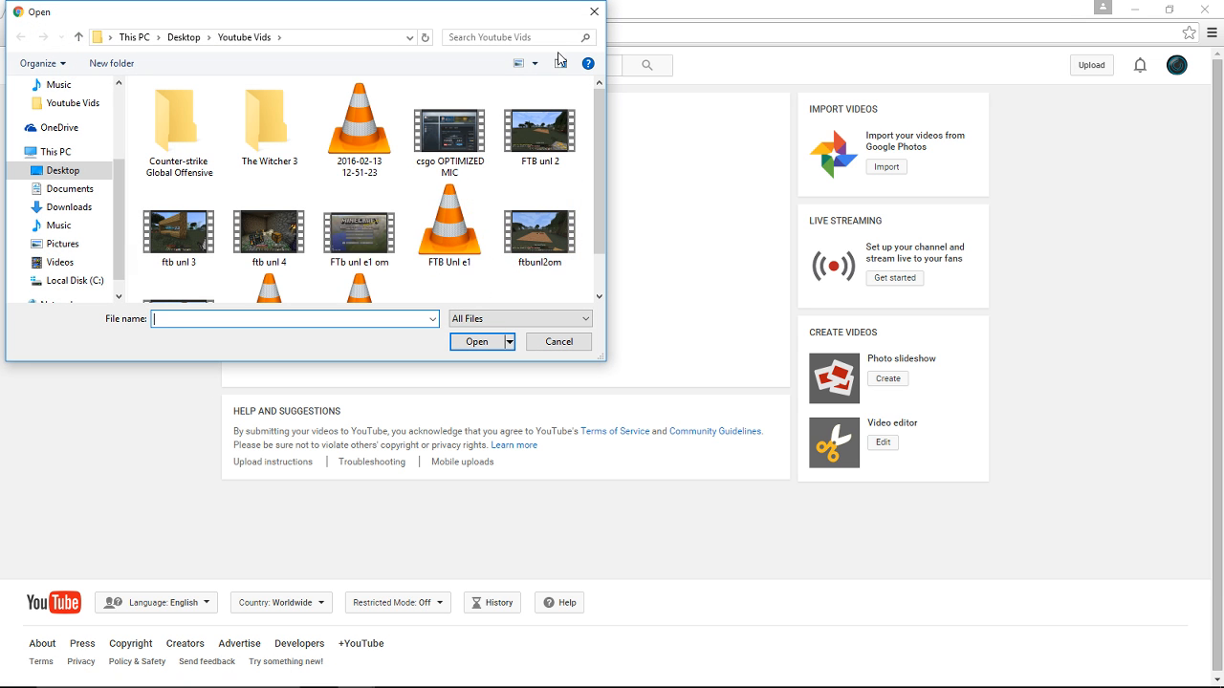
pyautogui.click(558, 342)
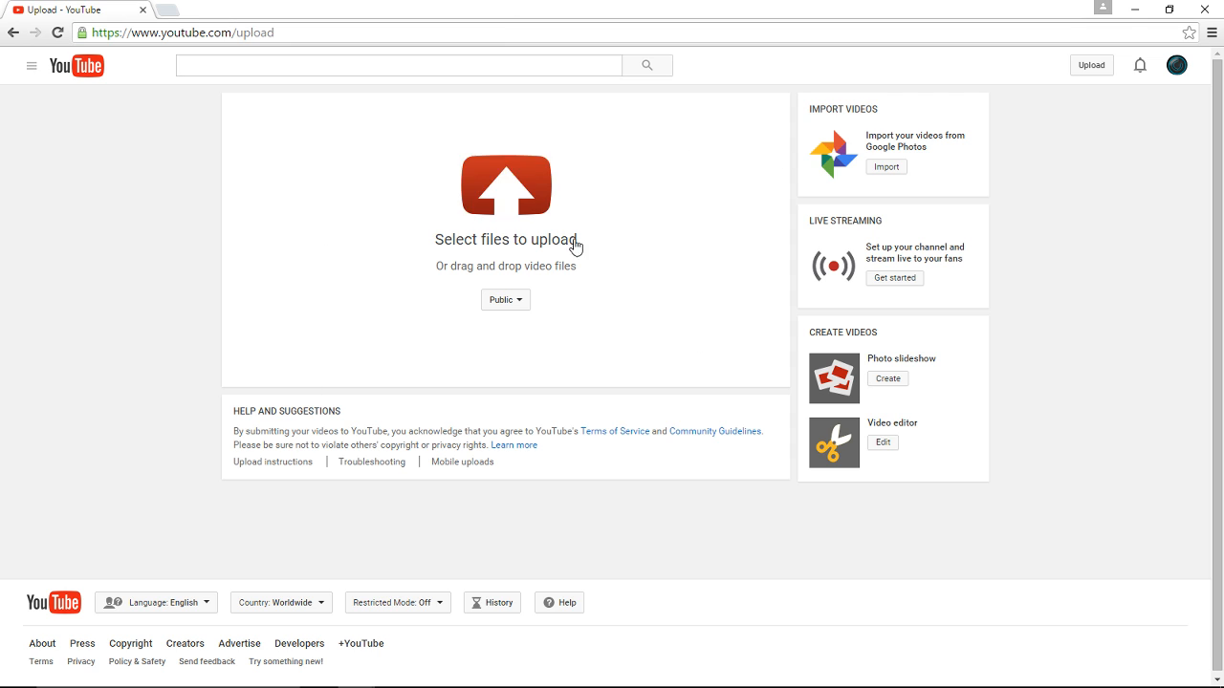
pyautogui.moveTo(886, 421)
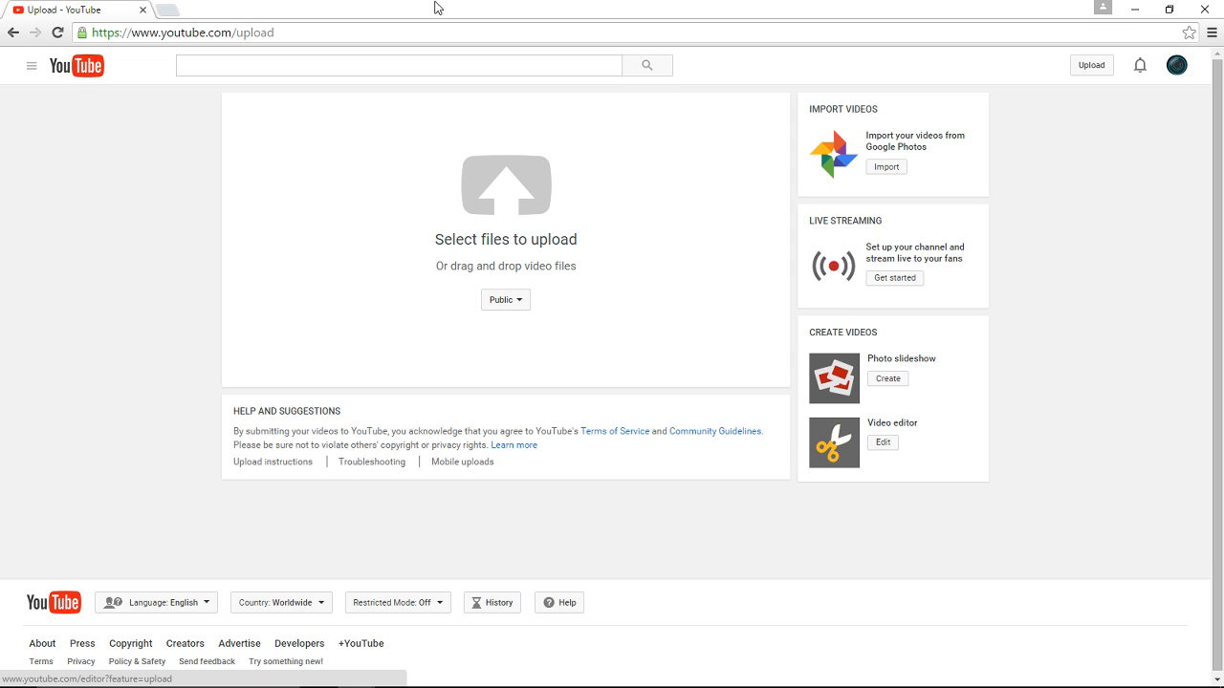
pyautogui.moveTo(547, 196)
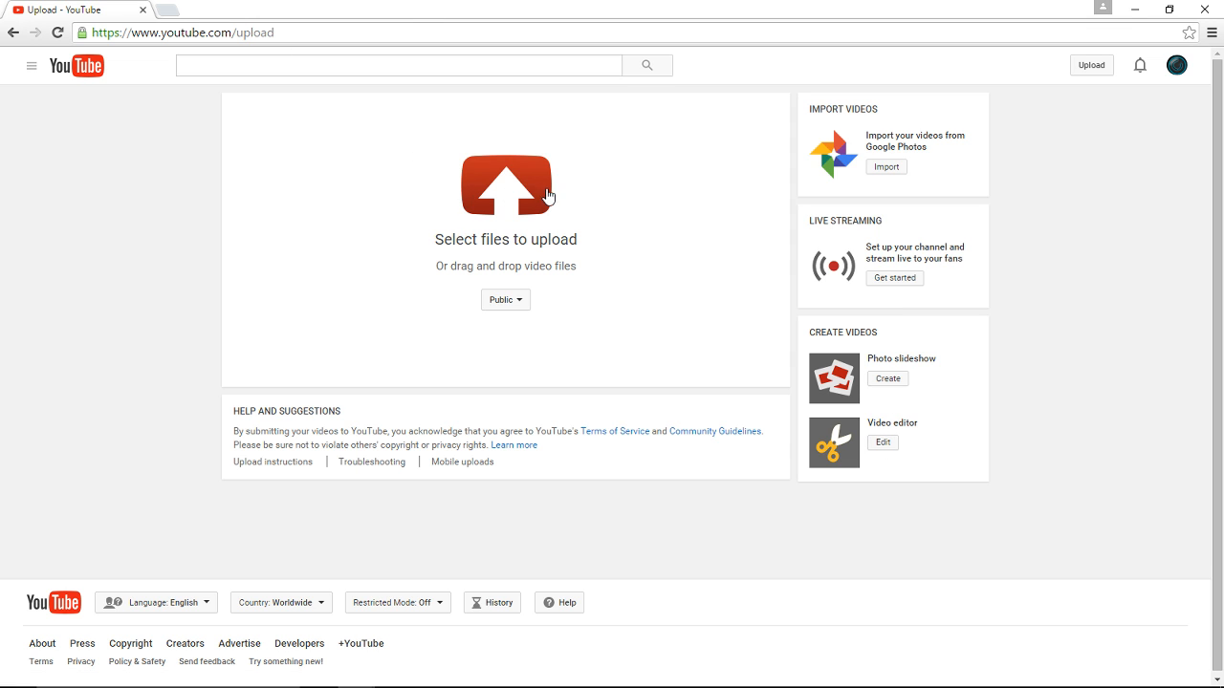
pyautogui.click(506, 185)
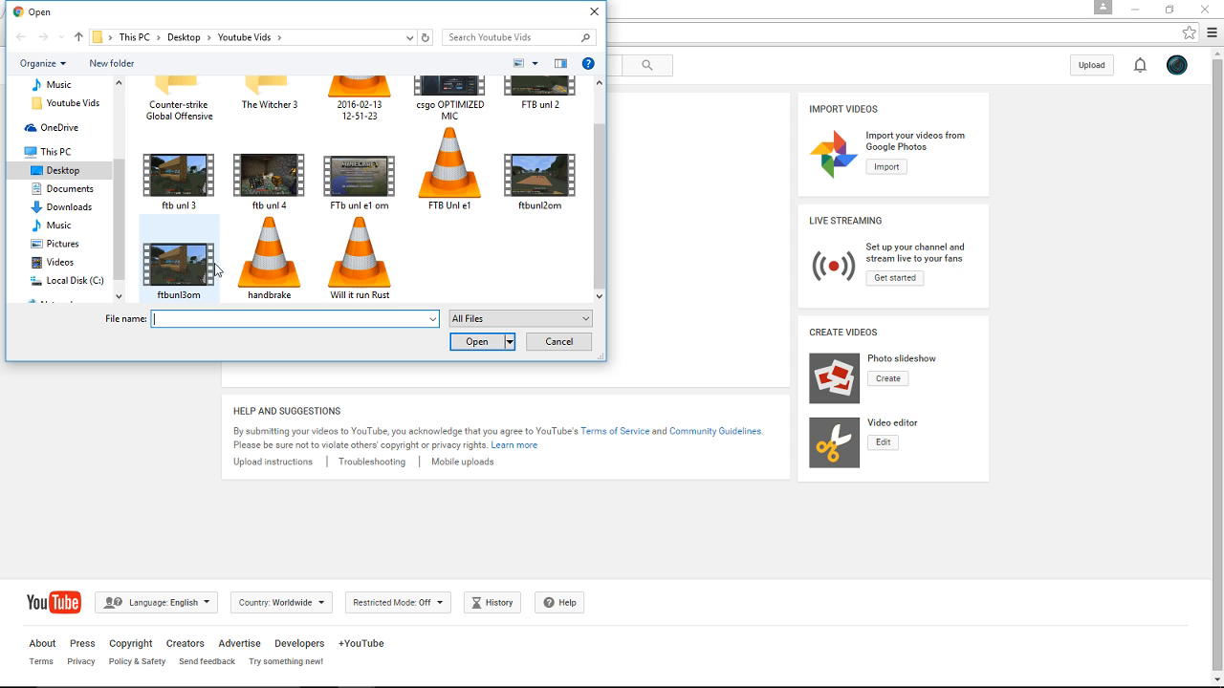
pyautogui.click(477, 342)
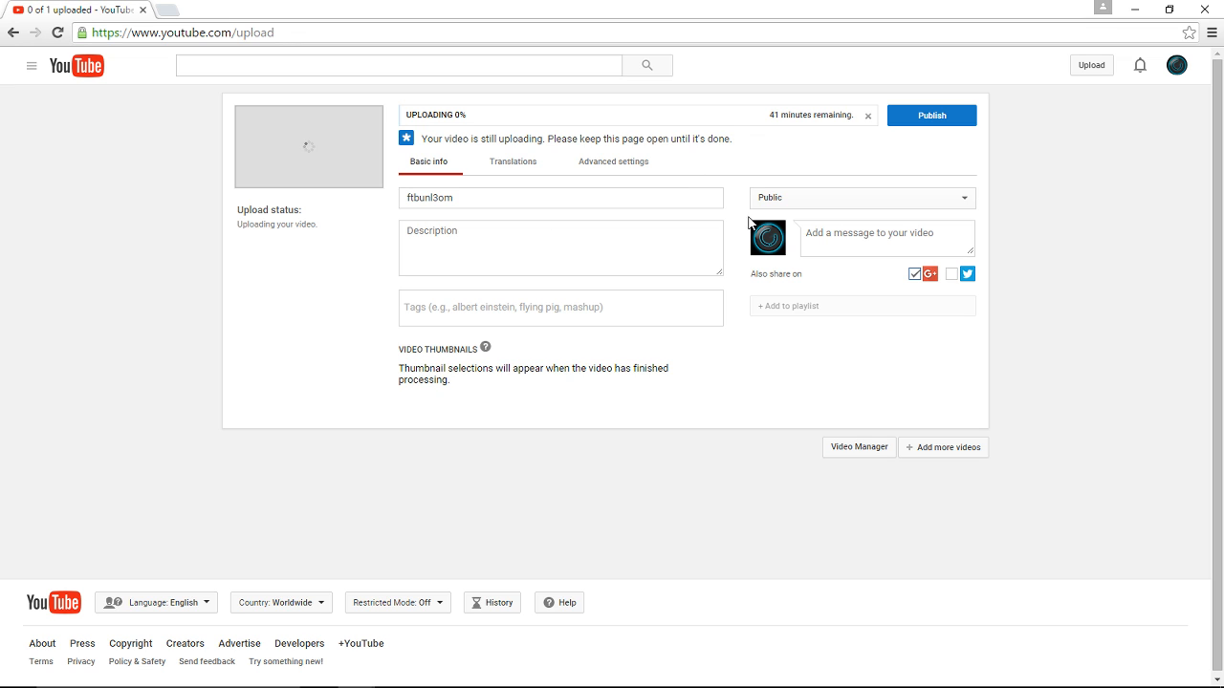
# - Set the ftbunl3om upload's visibility to Private, then cancel the upload
pyautogui.click(860, 198)
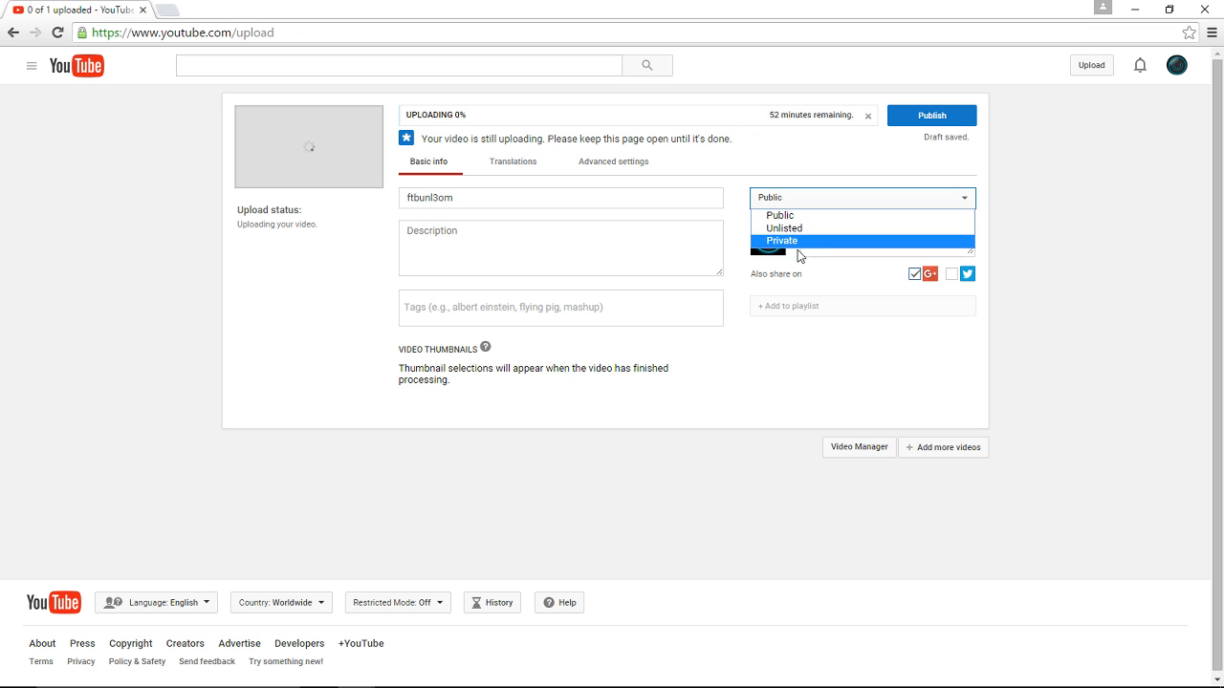
pyautogui.click(782, 240)
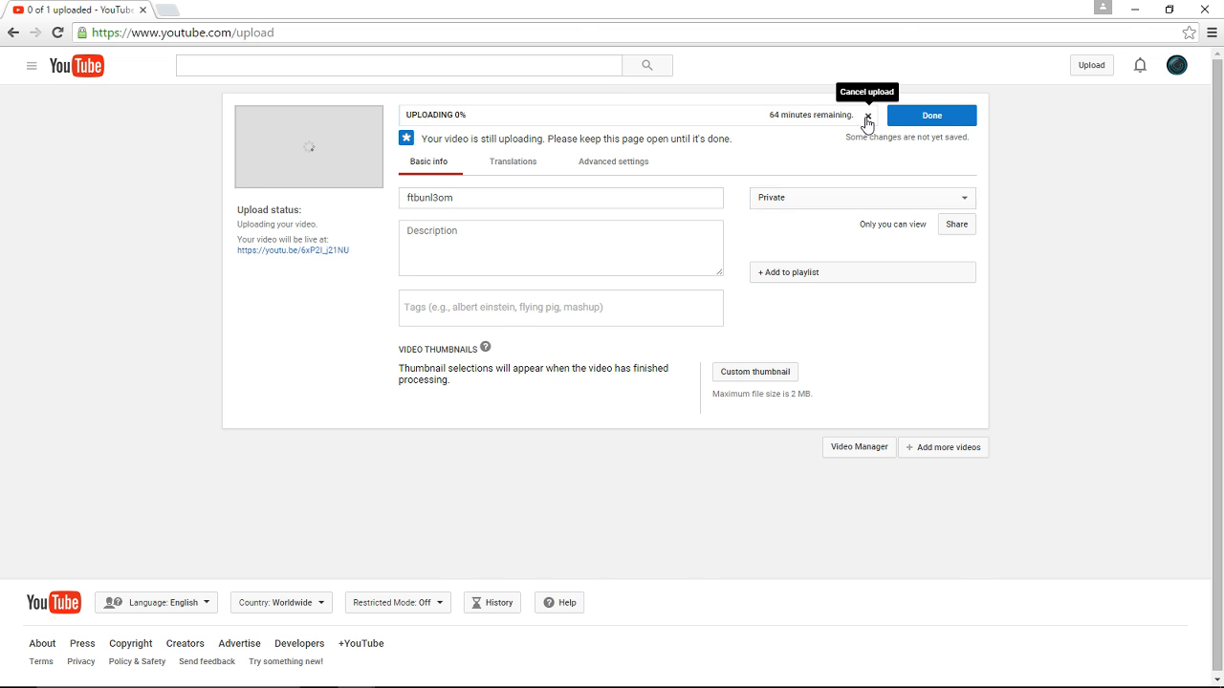
pyautogui.click(867, 122)
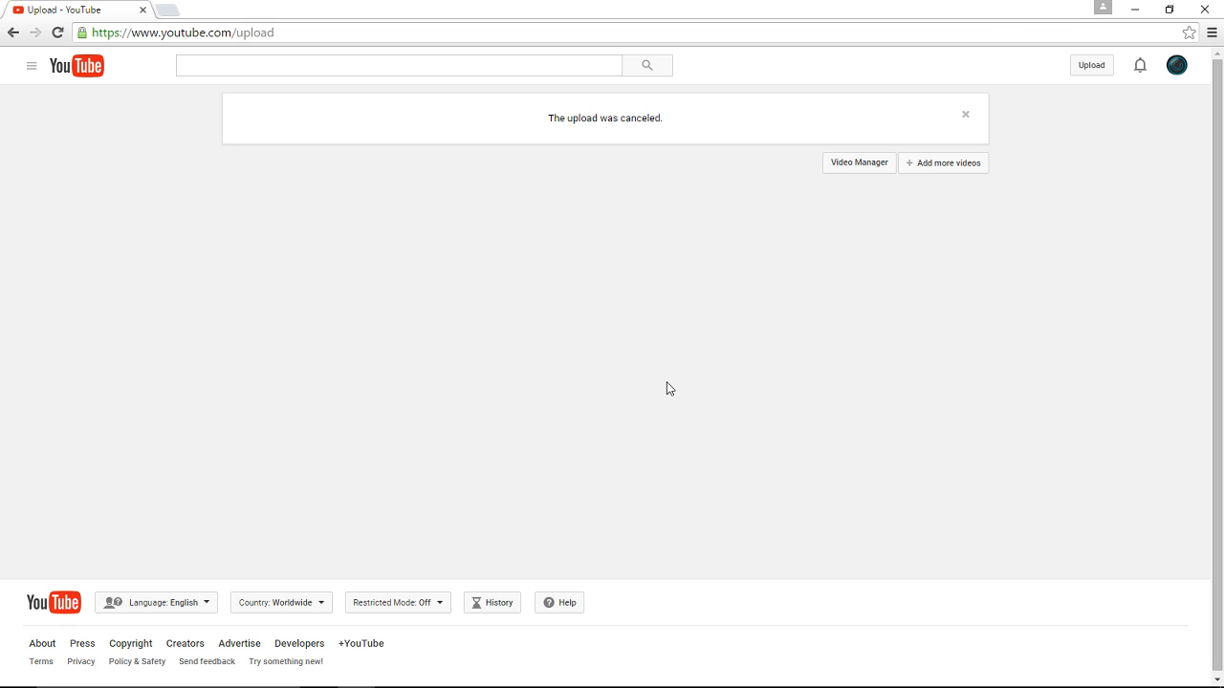
pyautogui.moveTo(549, 130)
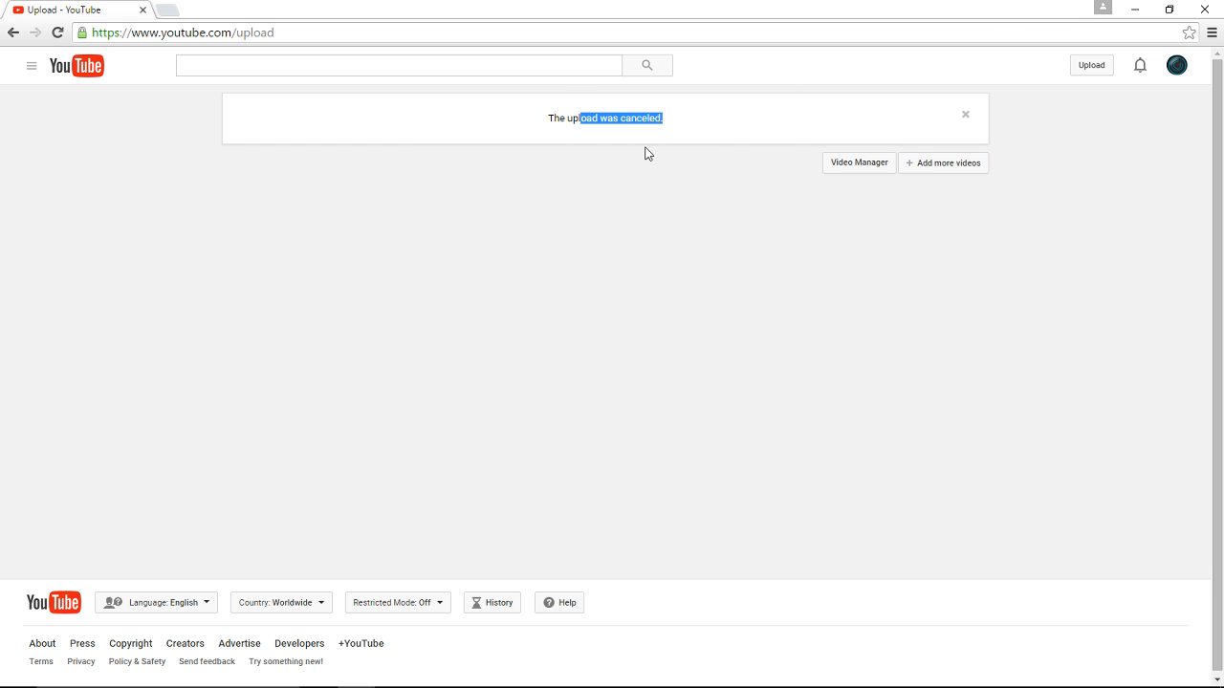
pyautogui.moveTo(987, 148)
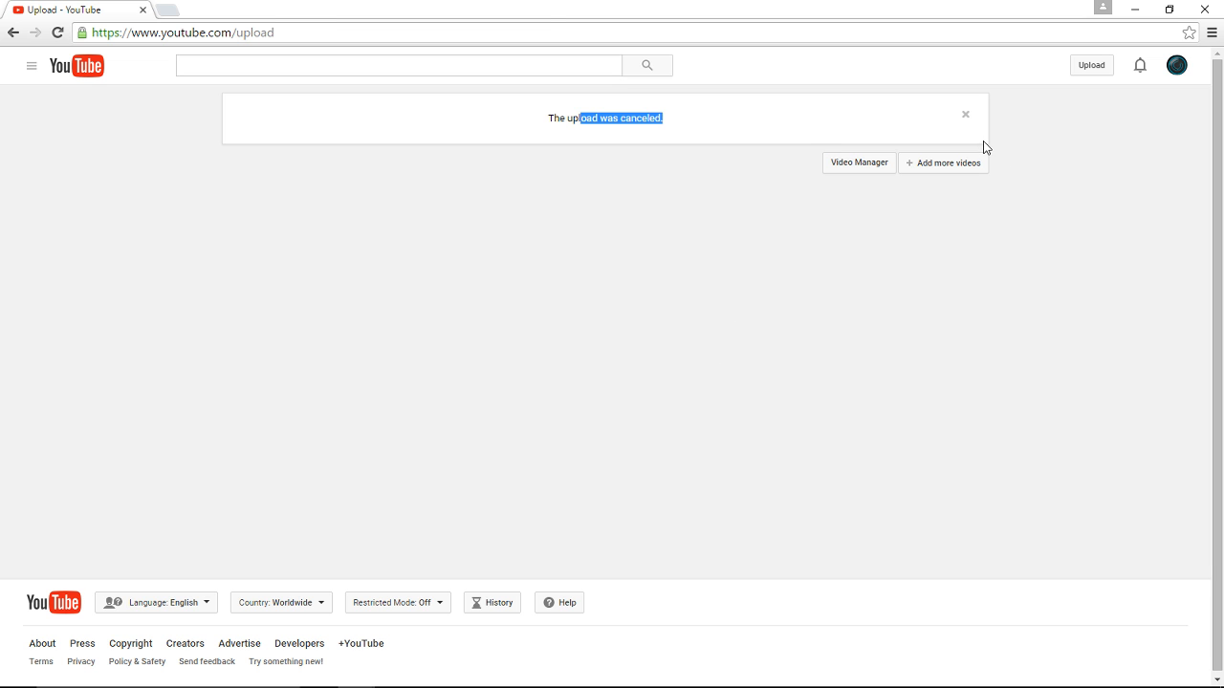
pyautogui.moveTo(897, 256)
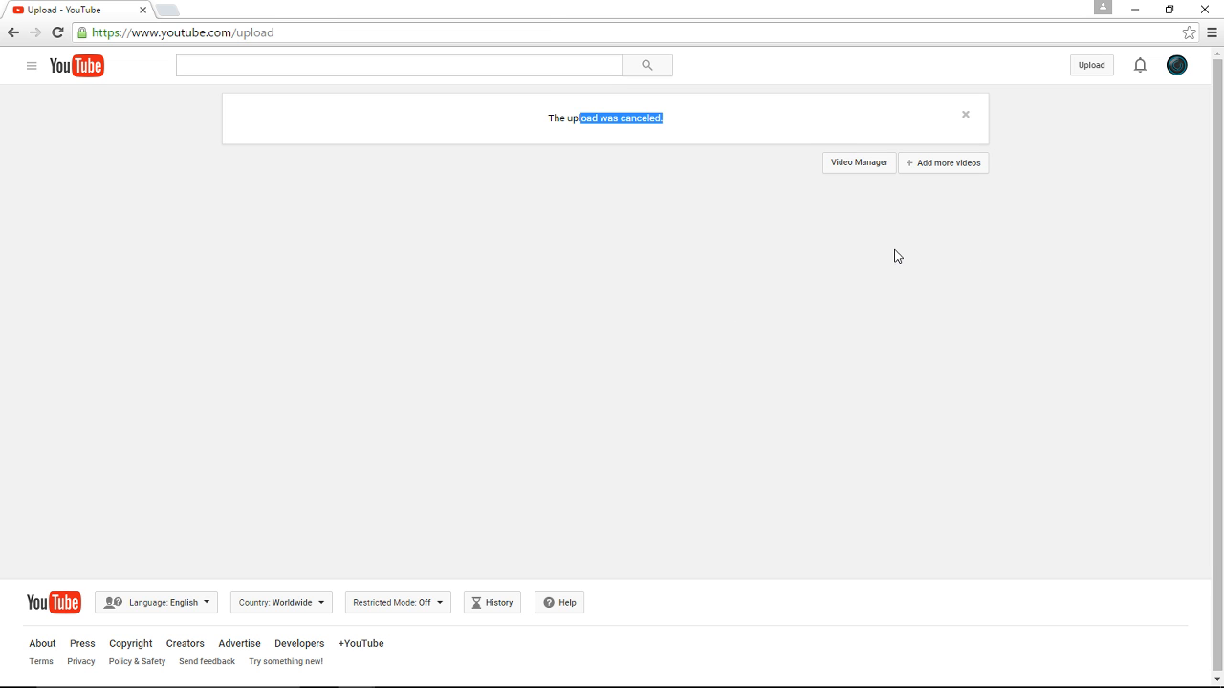
pyautogui.moveTo(883, 275)
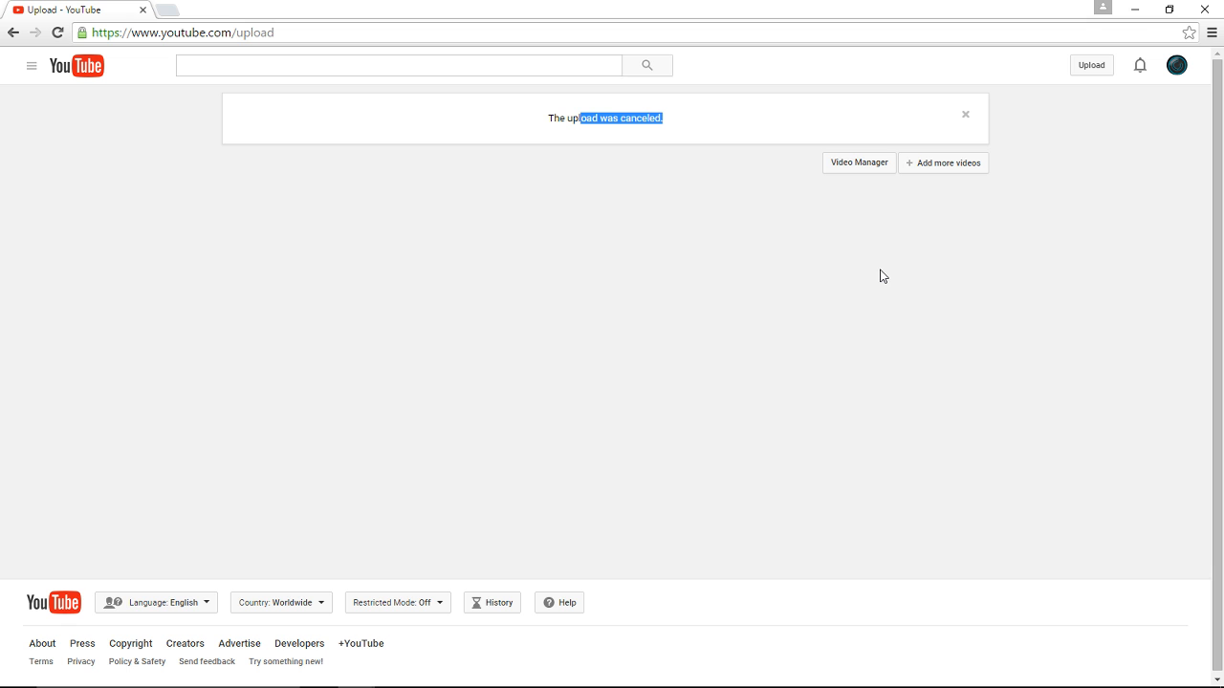
pyautogui.click(858, 163)
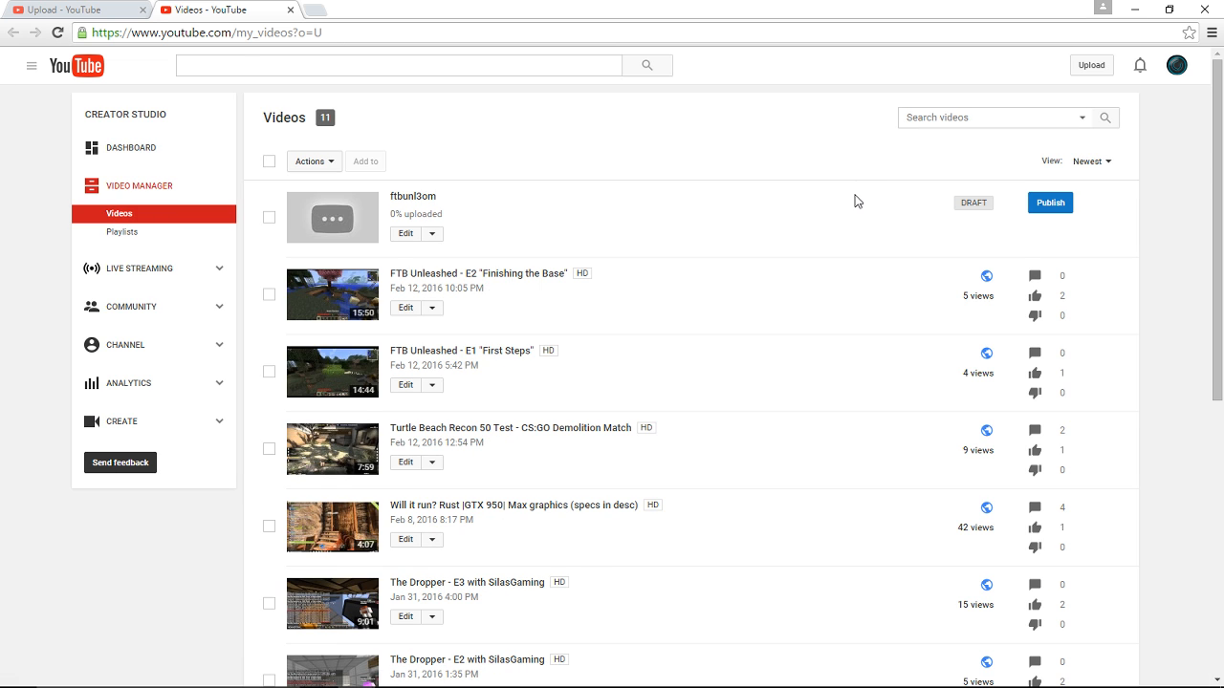
pyautogui.moveTo(856, 157)
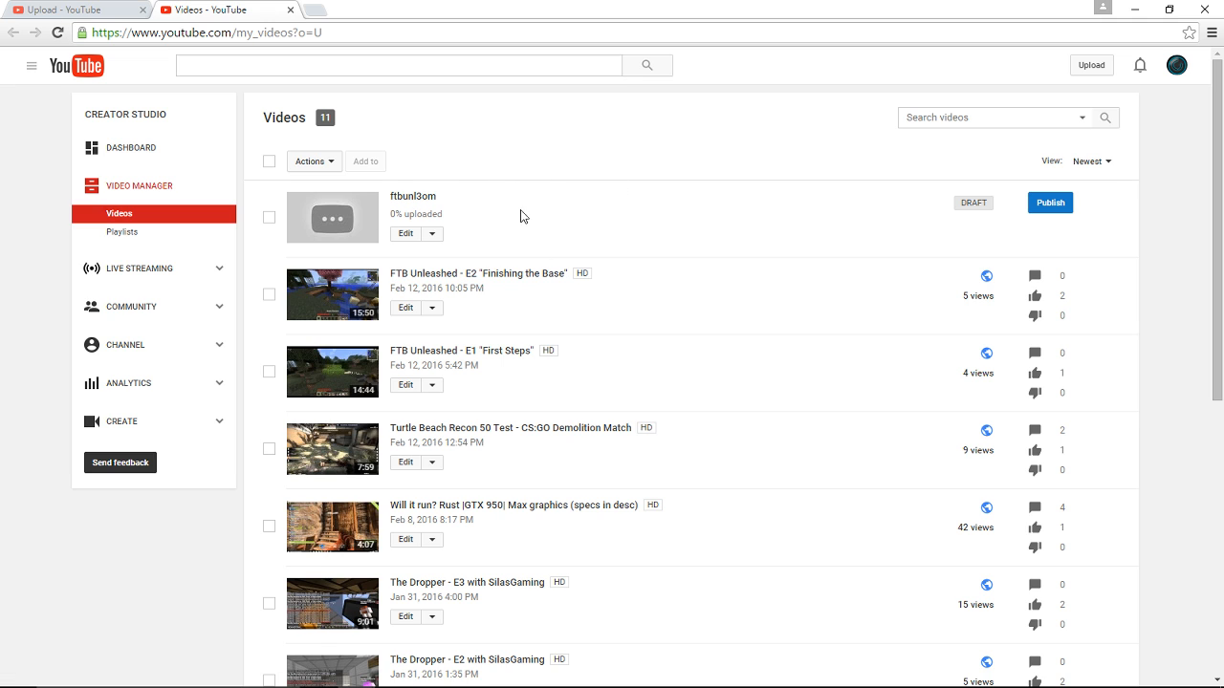
pyautogui.moveTo(452, 185)
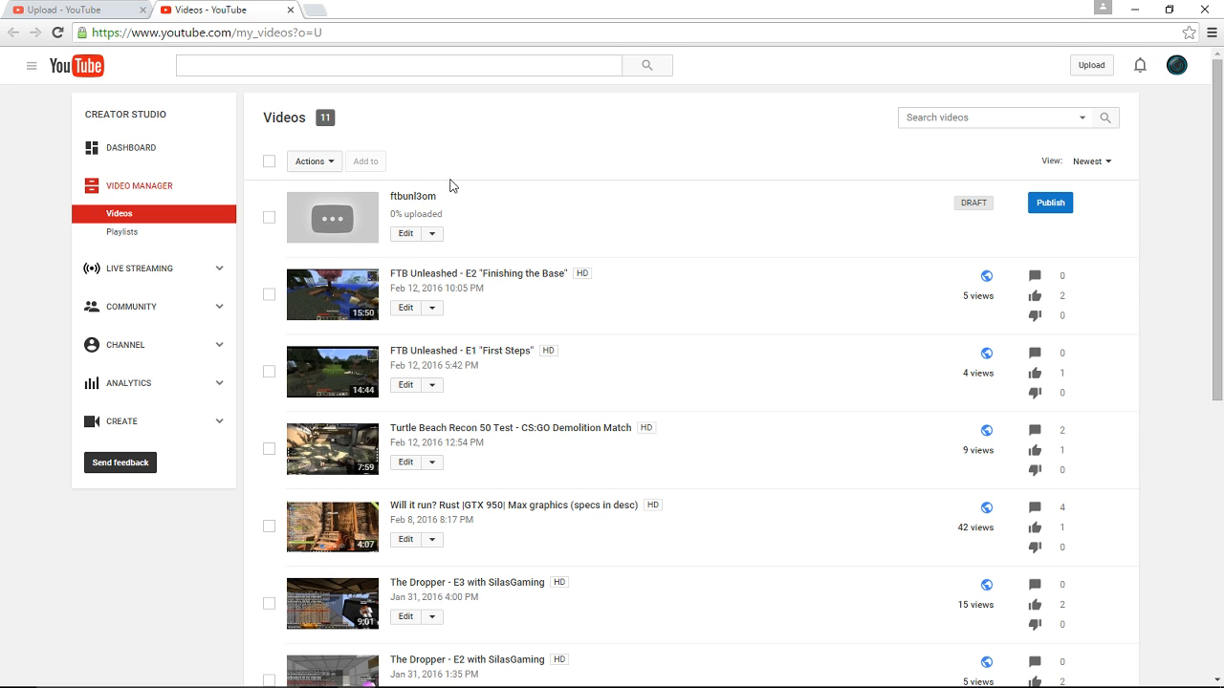
pyautogui.moveTo(1010, 260)
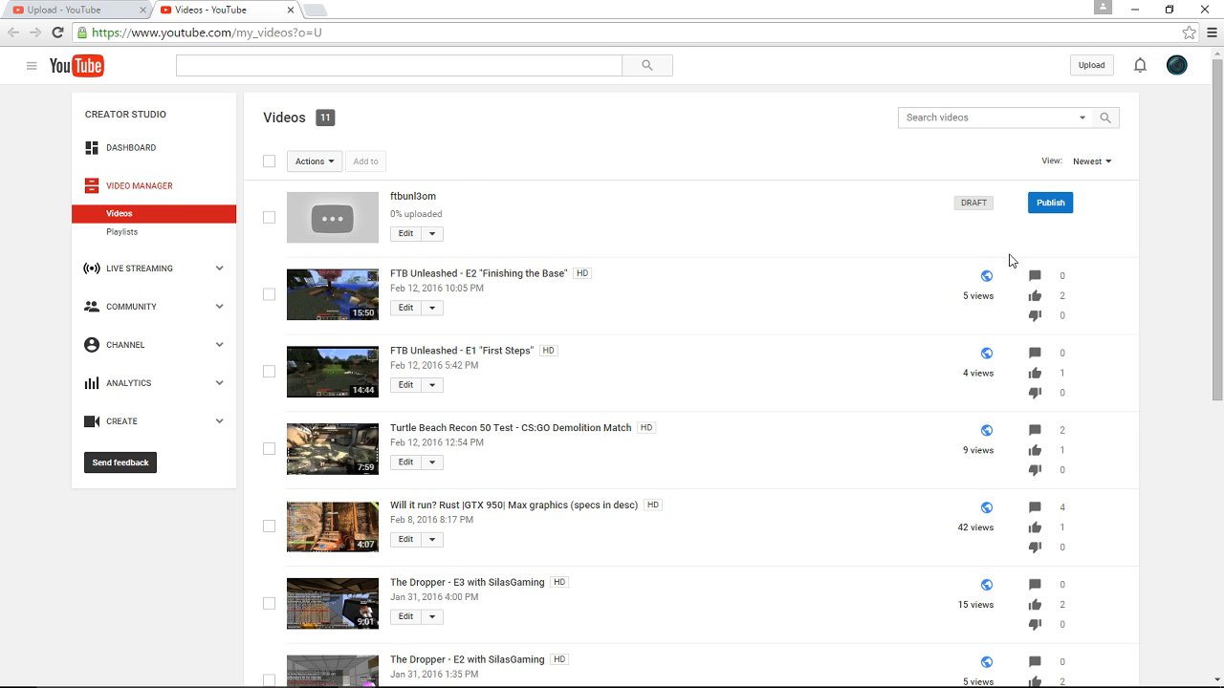
pyautogui.moveTo(986, 278)
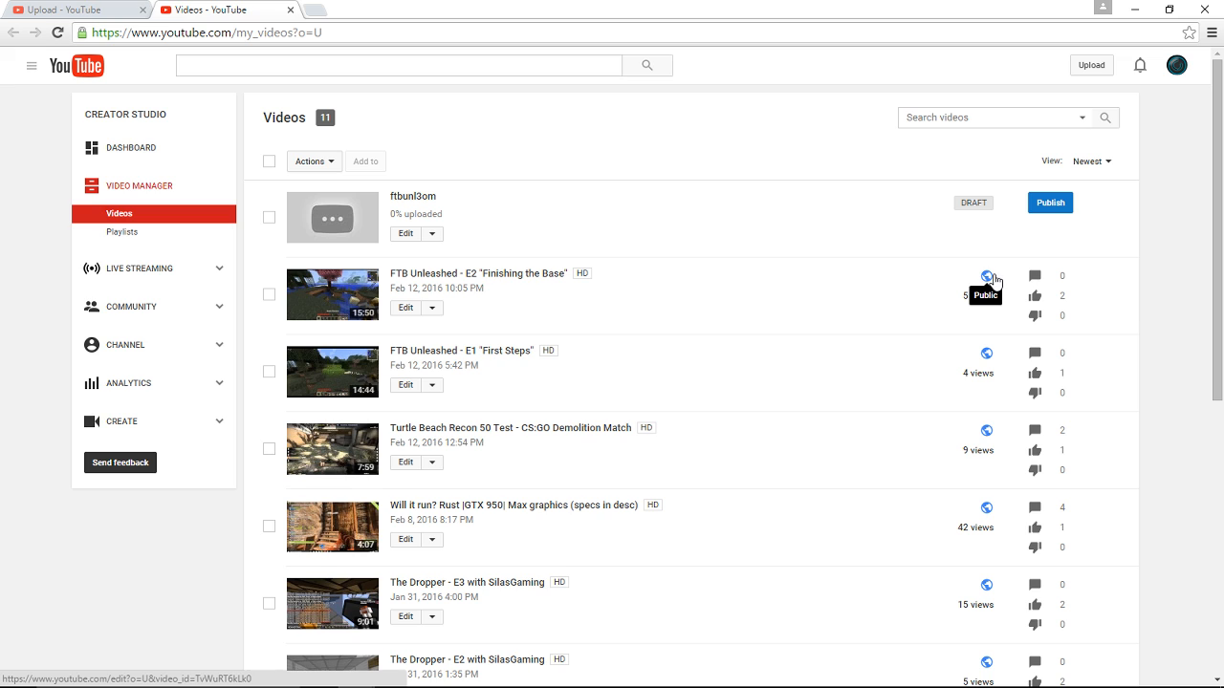
pyautogui.moveTo(975, 299)
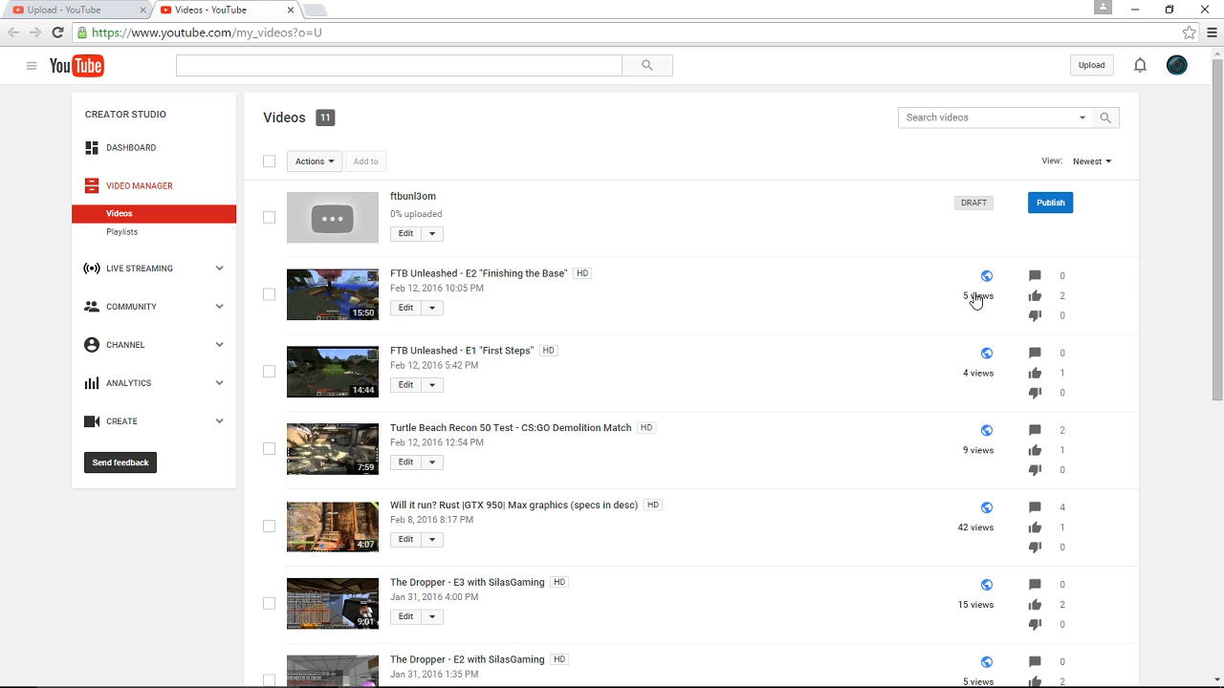
pyautogui.moveTo(985, 221)
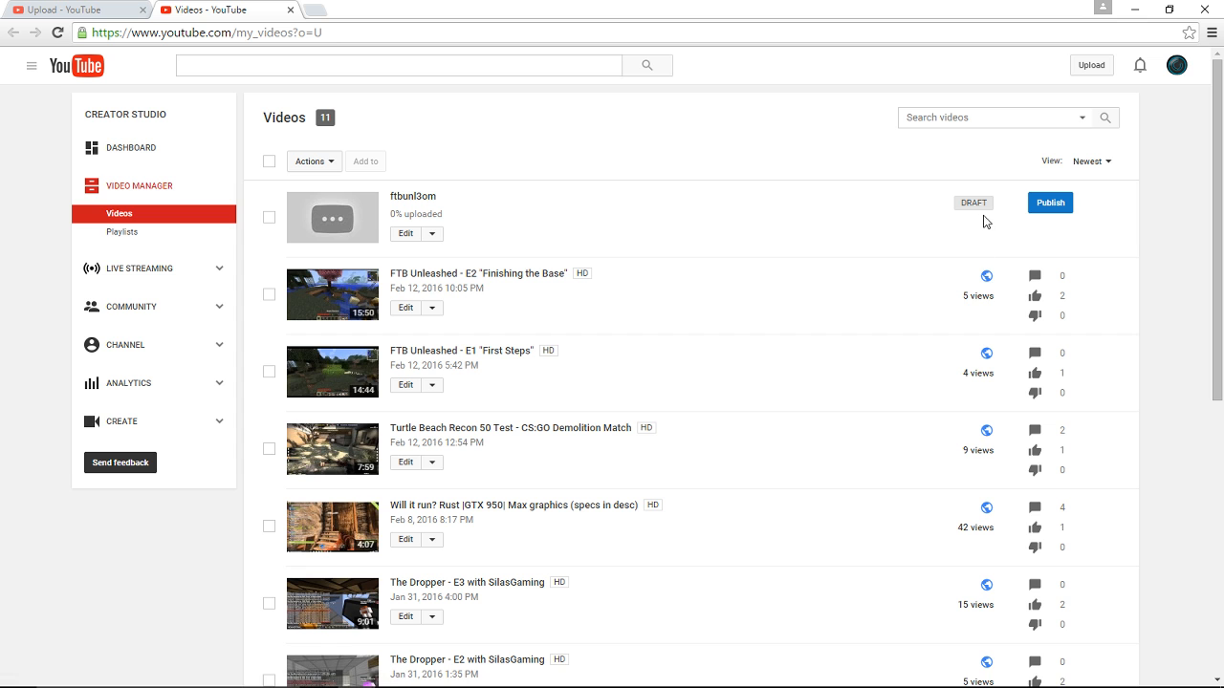
pyautogui.moveTo(704, 204)
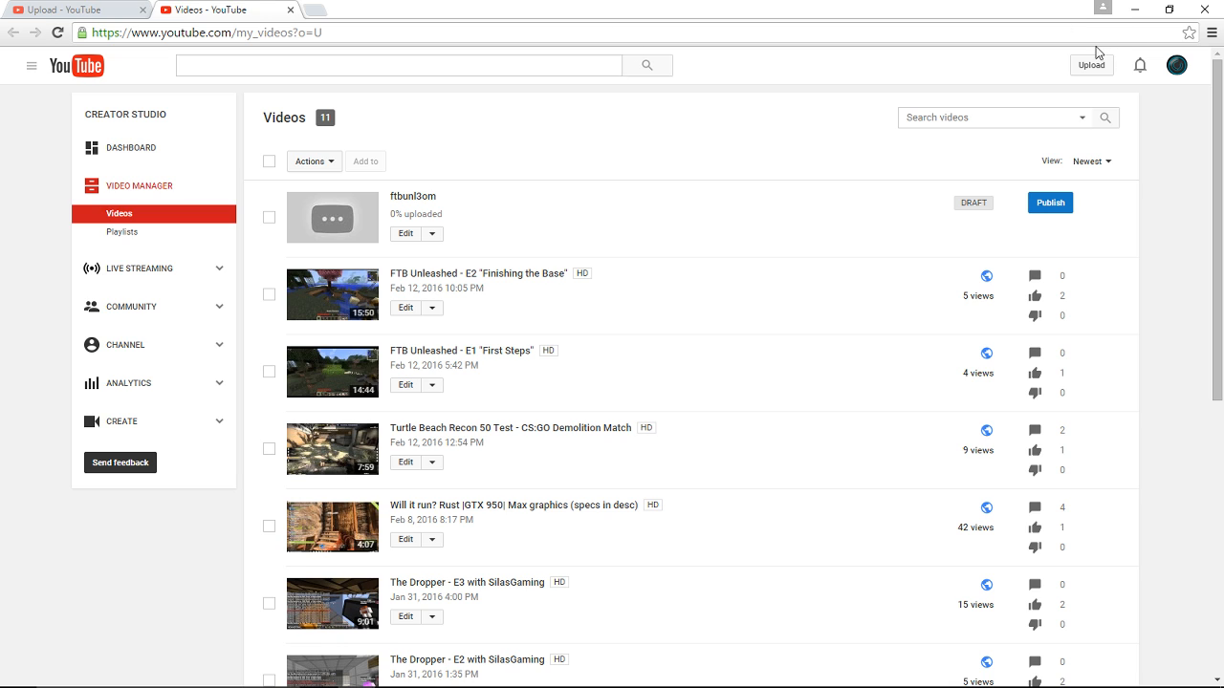
# - Go from Video Manager to the Upload page via the top bar
pyautogui.click(1091, 65)
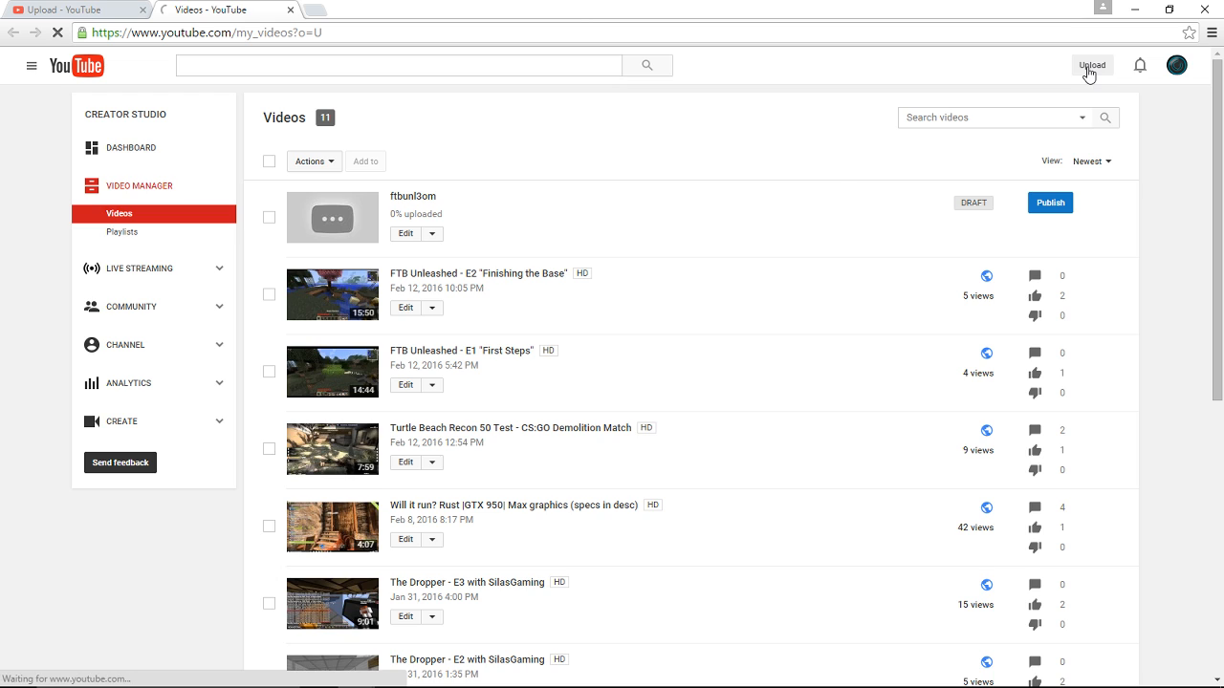
# - Launch the Video editor from the upload page's Create Videos section
pyautogui.click(1091, 65)
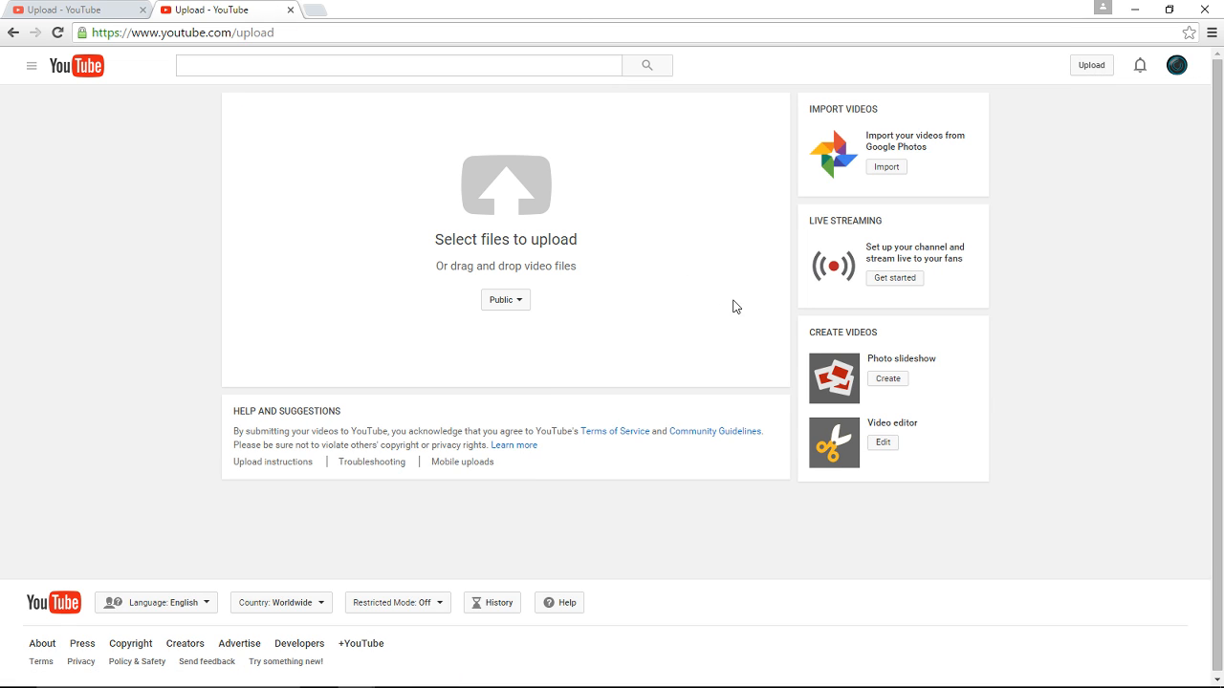
pyautogui.moveTo(847, 310)
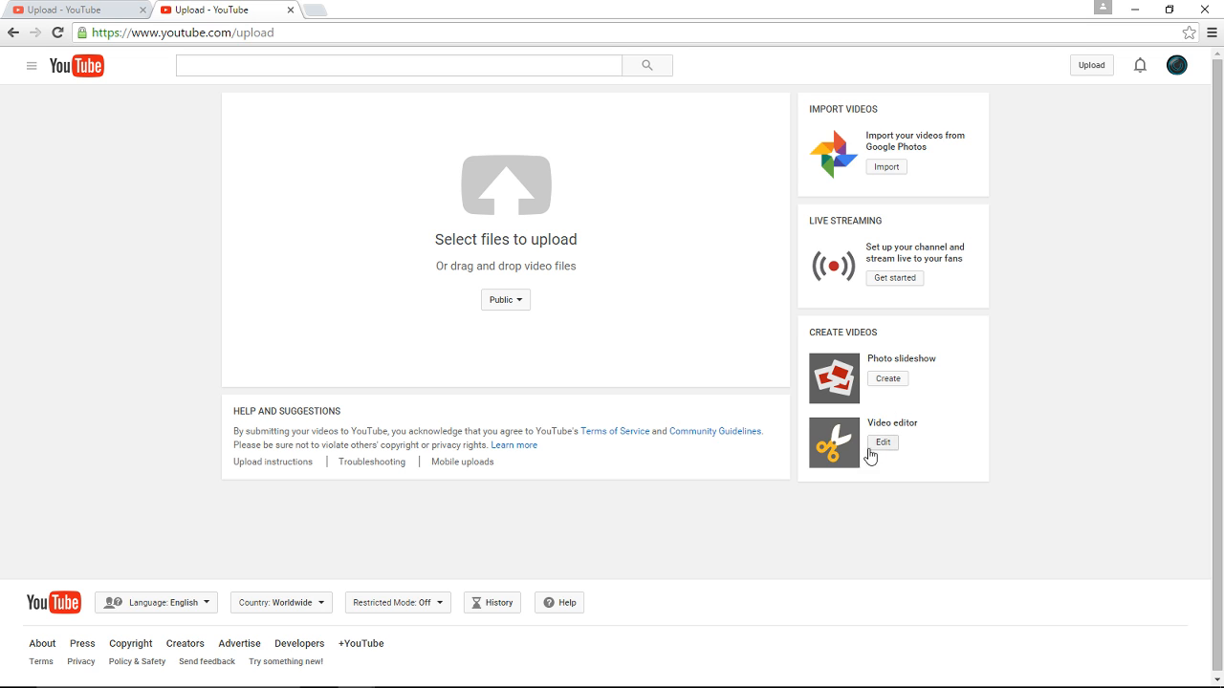
pyautogui.click(882, 442)
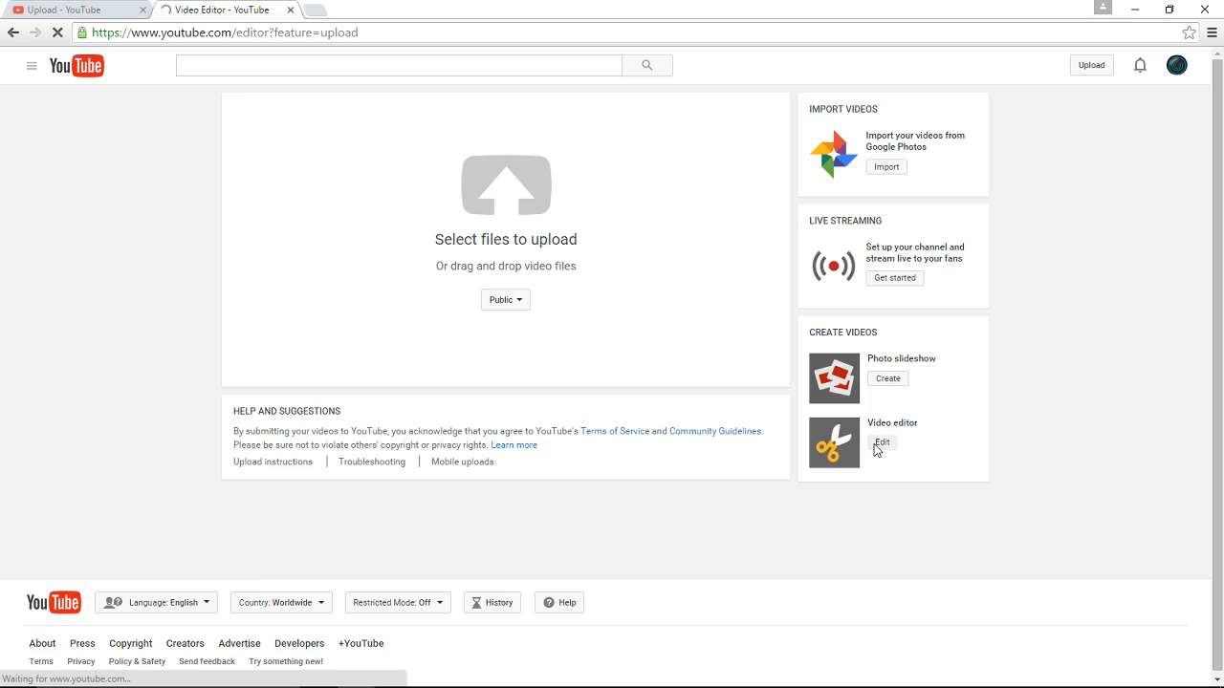
pyautogui.click(881, 442)
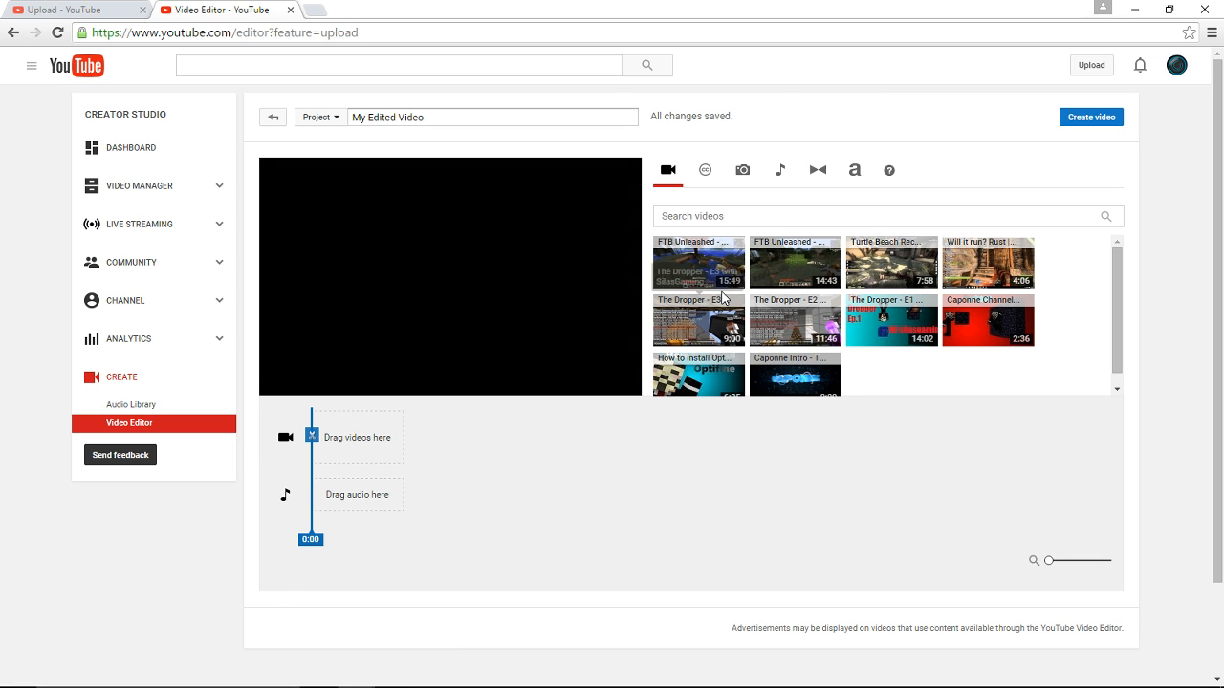
pyautogui.moveTo(891, 263)
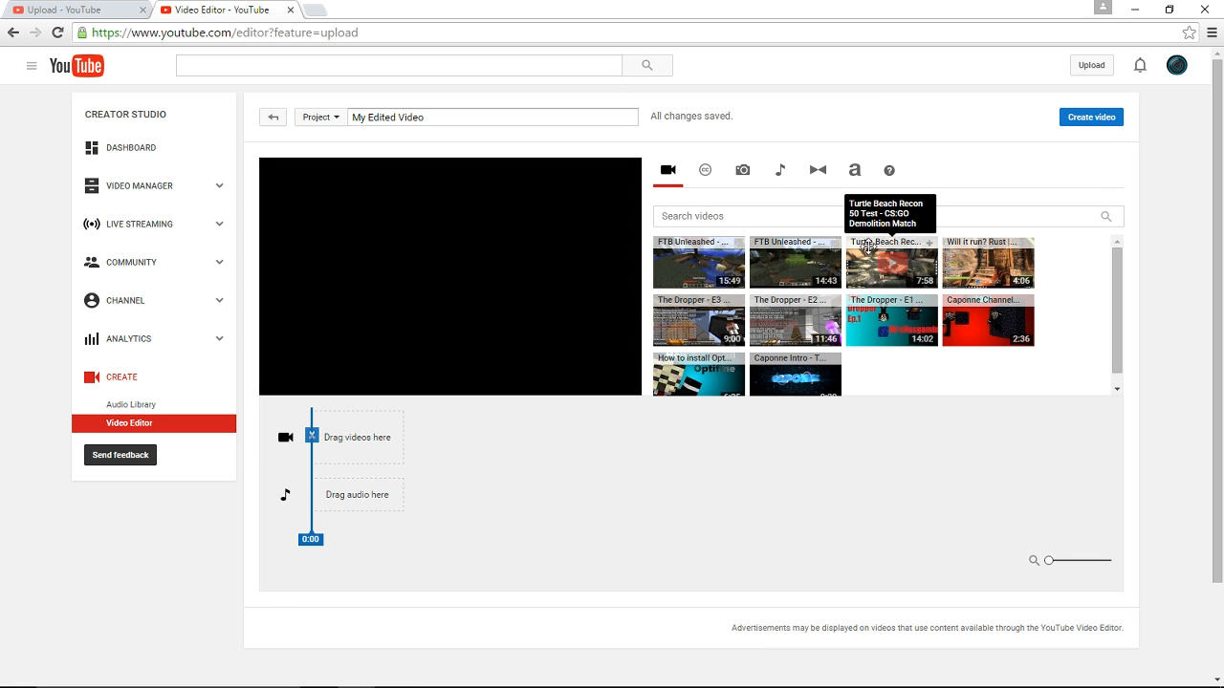
pyautogui.moveTo(704, 403)
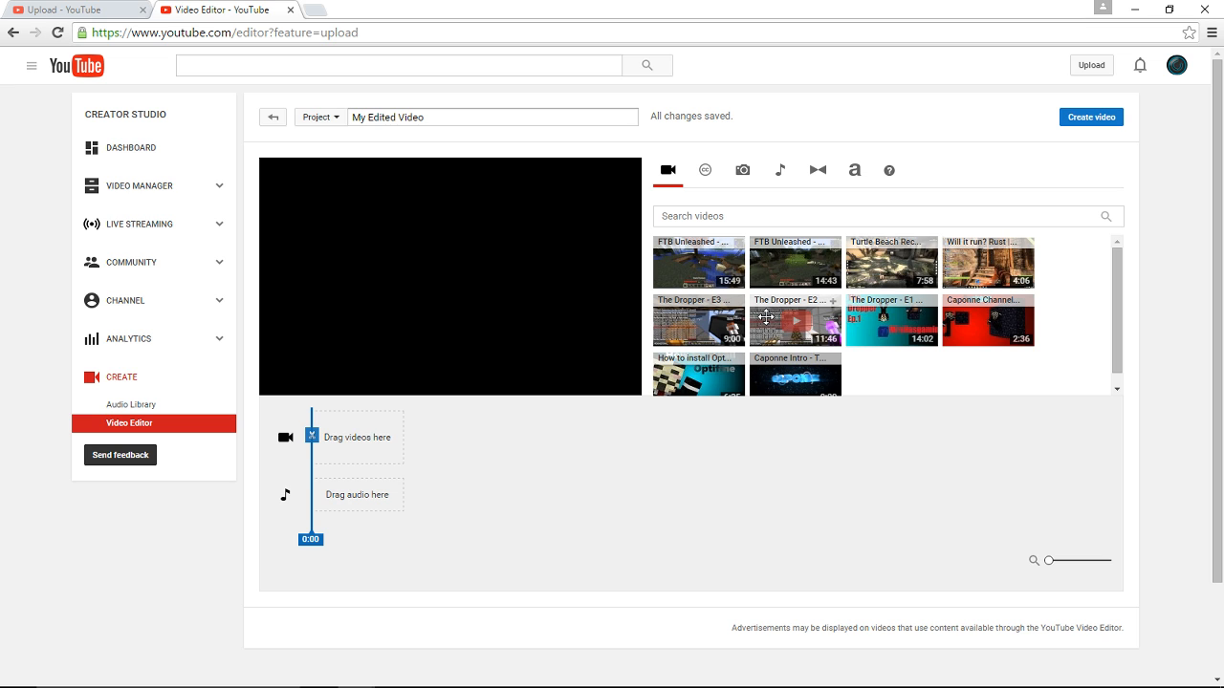
pyautogui.moveTo(891, 322)
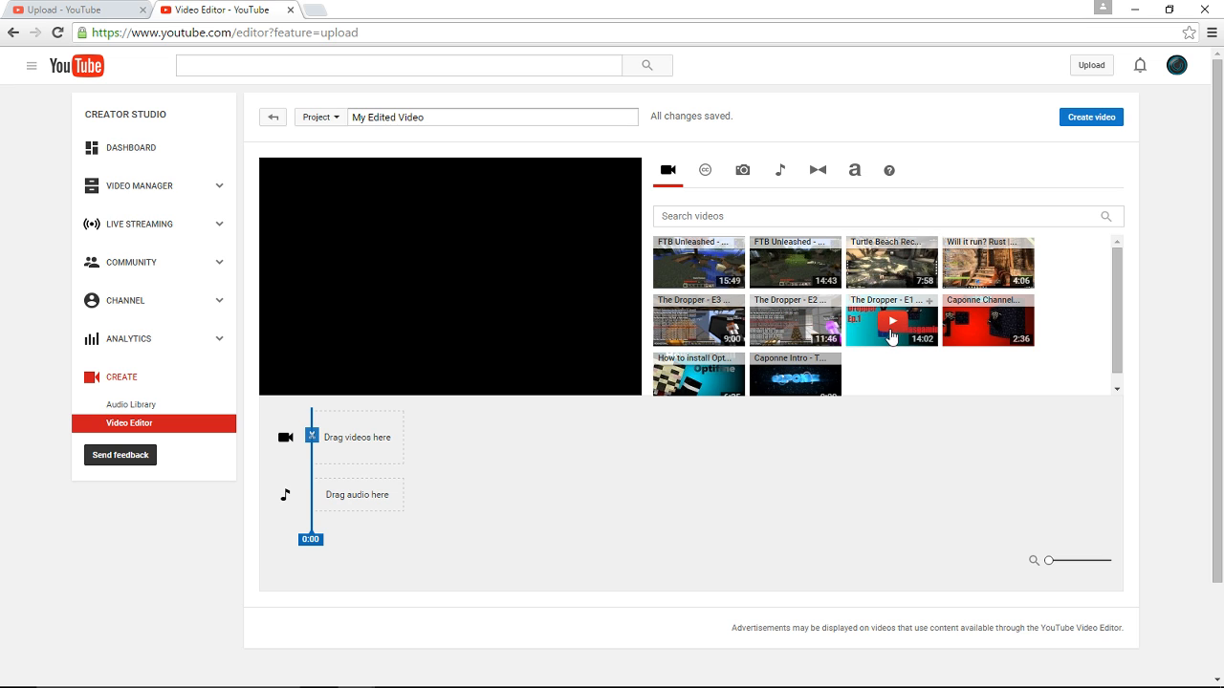
pyautogui.moveTo(795, 377)
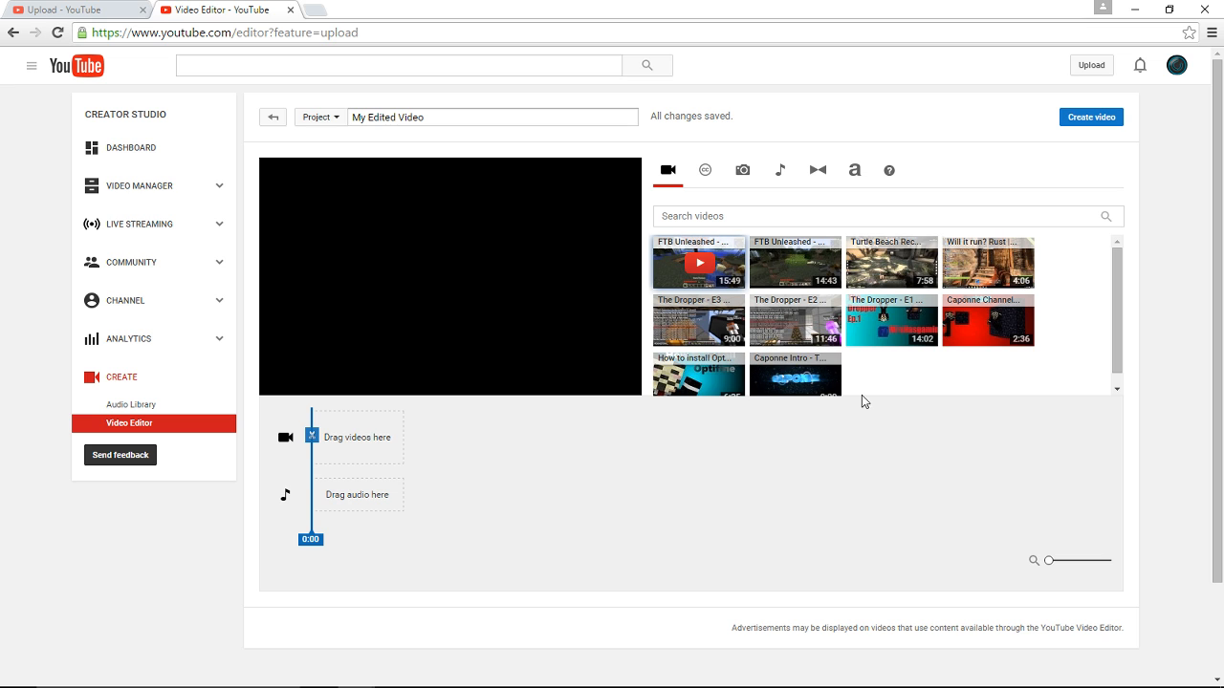
pyautogui.moveTo(698, 373)
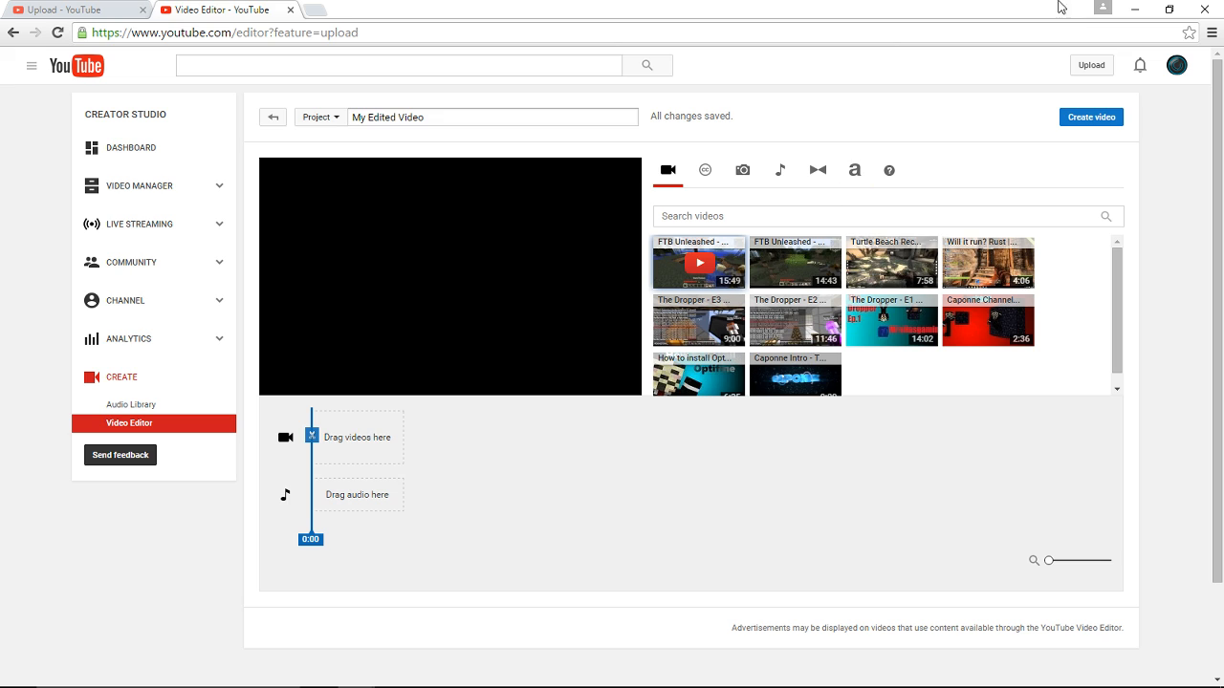
pyautogui.moveTo(1034, 136)
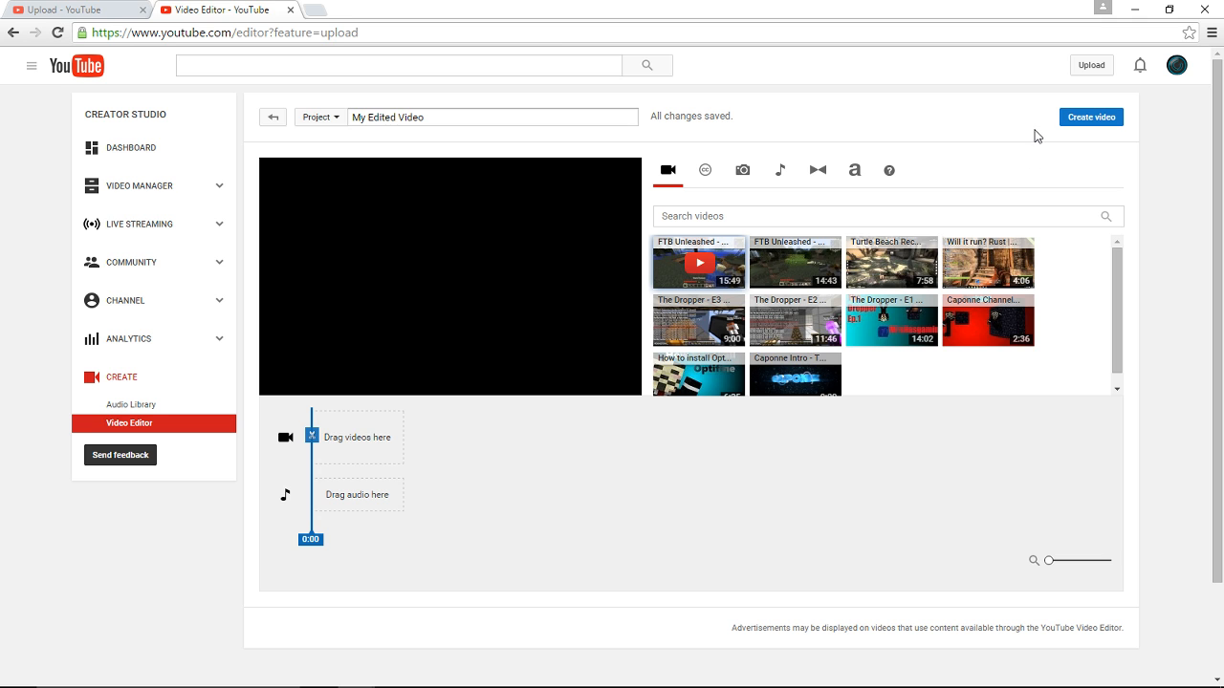
# - Place the 0:09 Caponne Intro at the timeline start and dismiss its Quick fixes panel
pyautogui.scroll(-3)
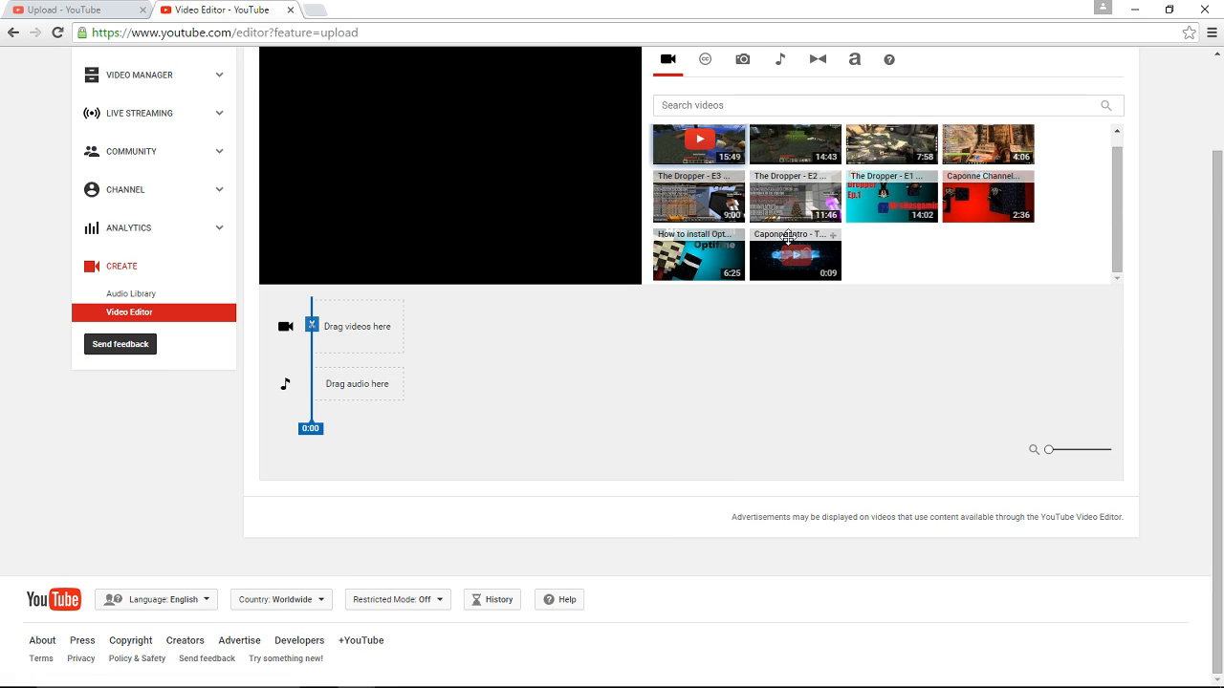
pyautogui.moveTo(795, 256); pyautogui.dragTo(346, 325)
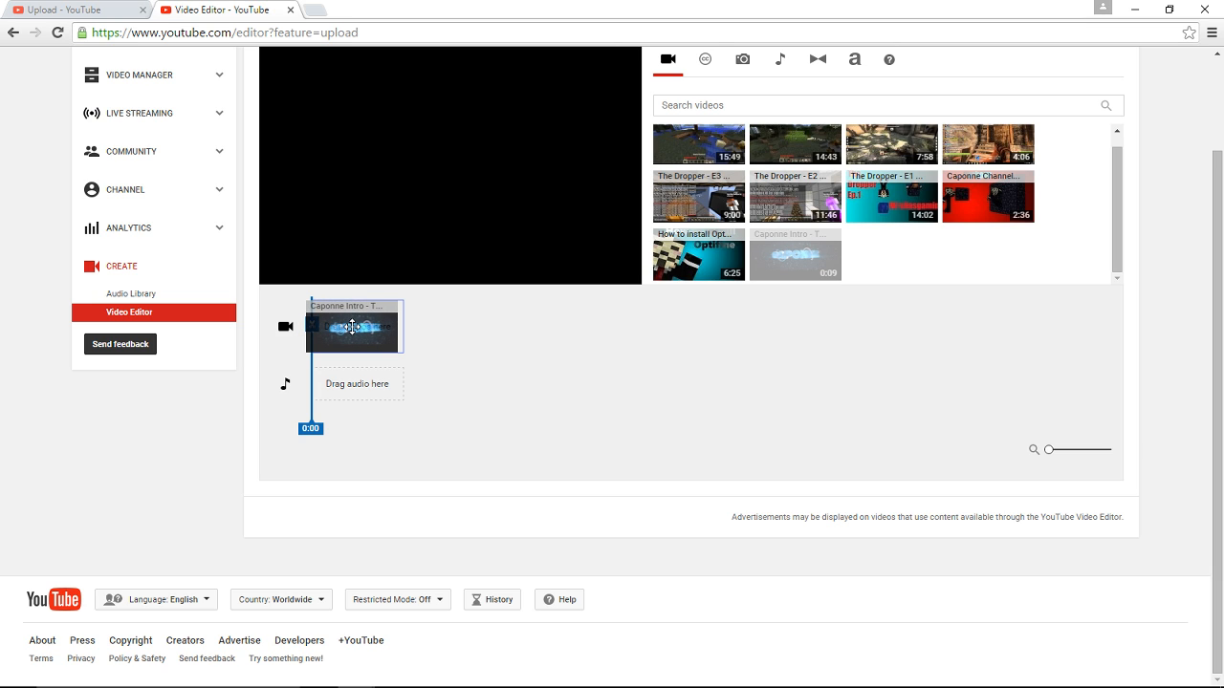
pyautogui.click(354, 326)
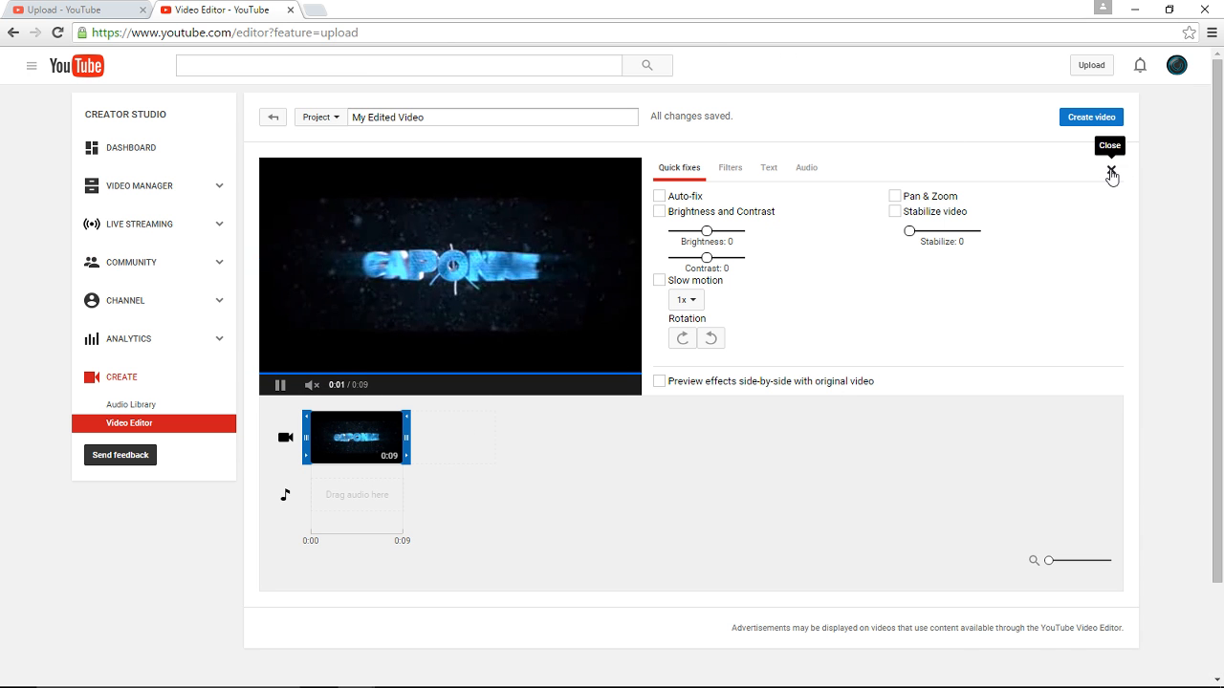
pyautogui.click(1112, 174)
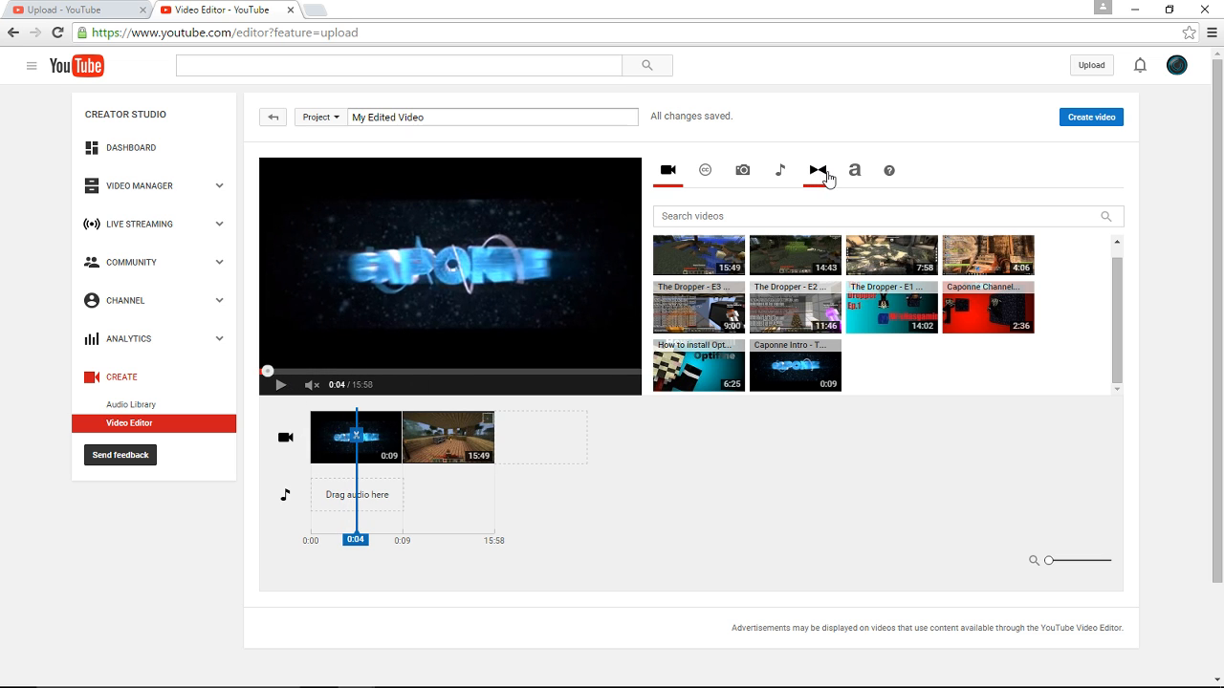
pyautogui.moveTo(810, 181)
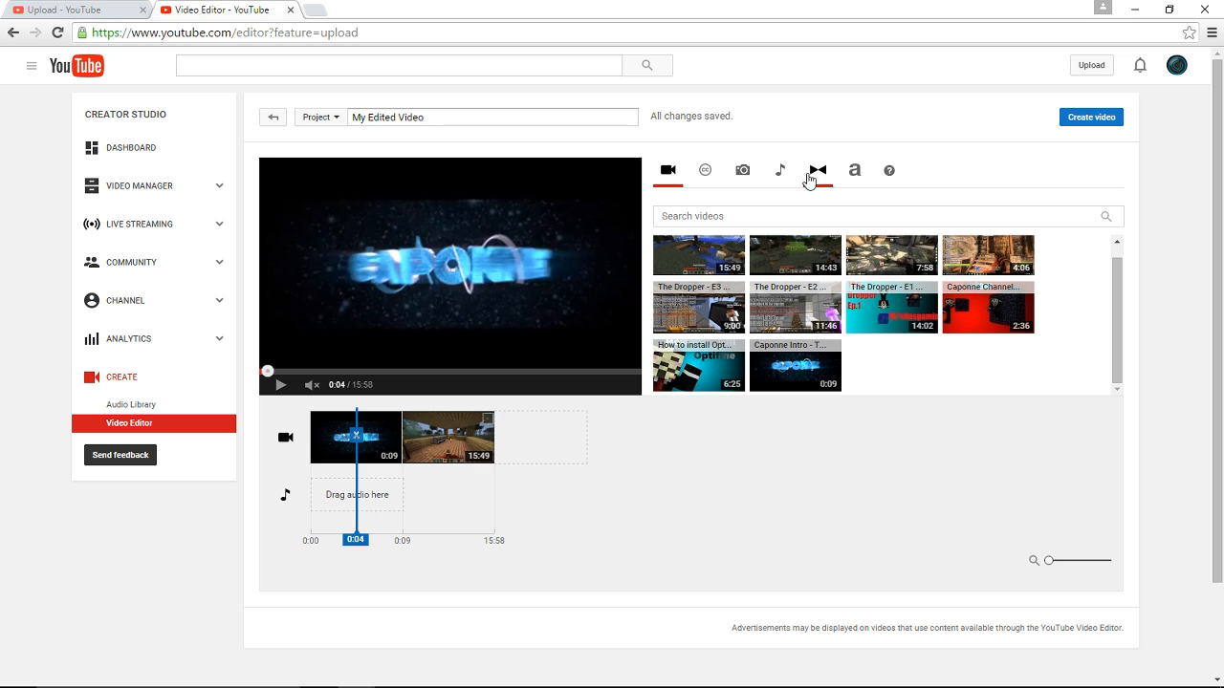
pyautogui.moveTo(827, 181)
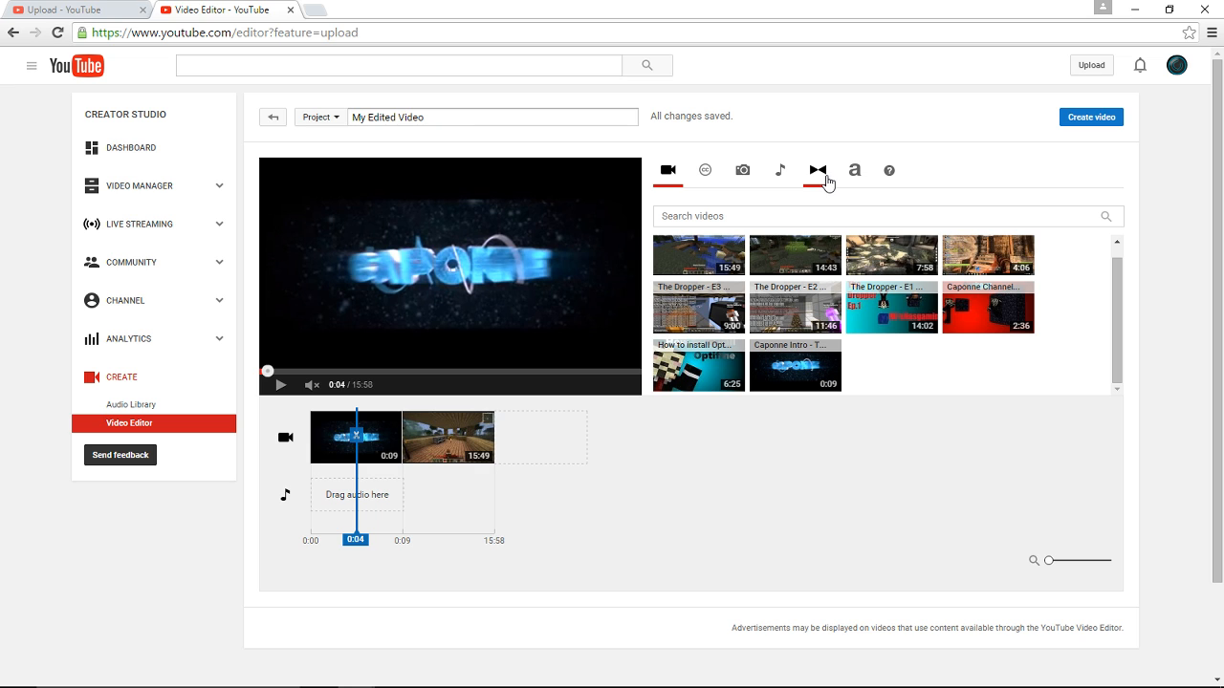
# - Drag the Radial Wipe transition between the intro and gameplay clips and preview it
pyautogui.click(817, 170)
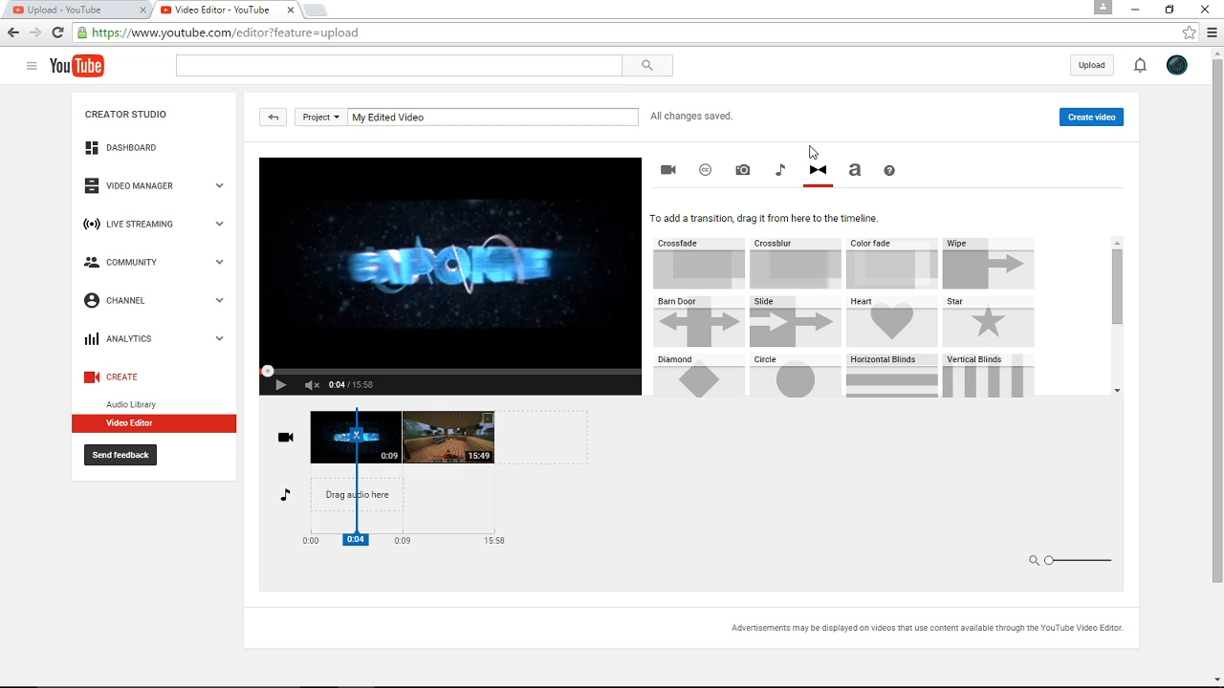
pyautogui.scroll(-3)
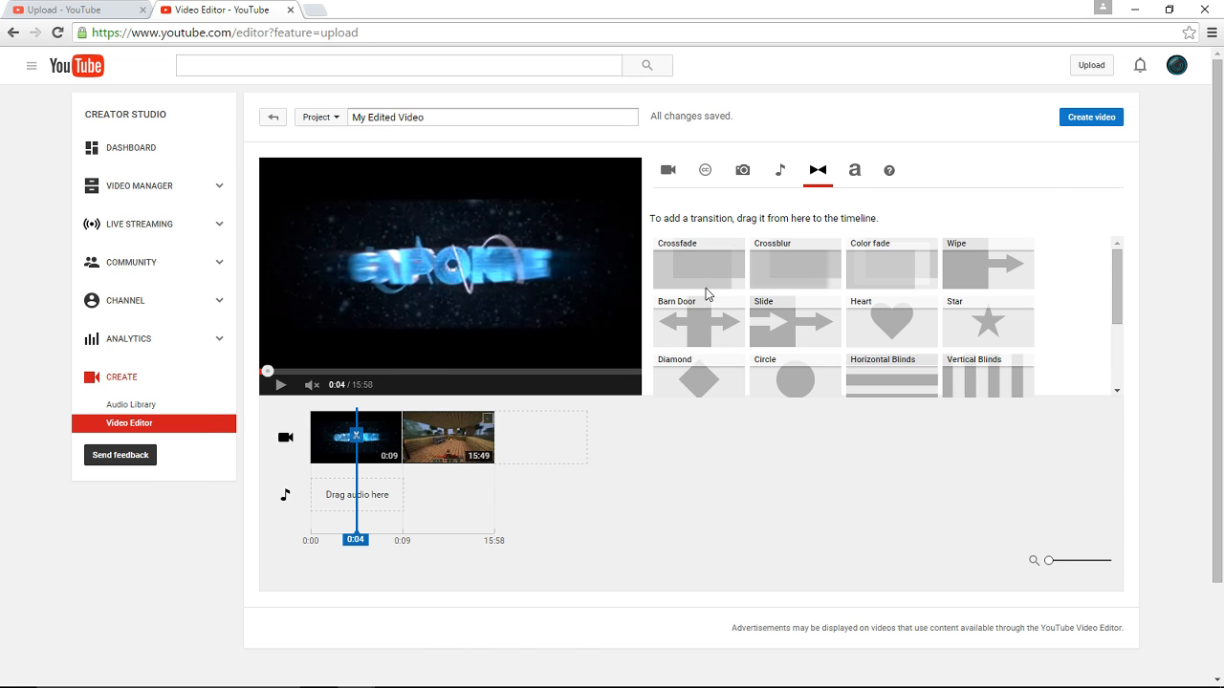
pyautogui.moveTo(782, 265)
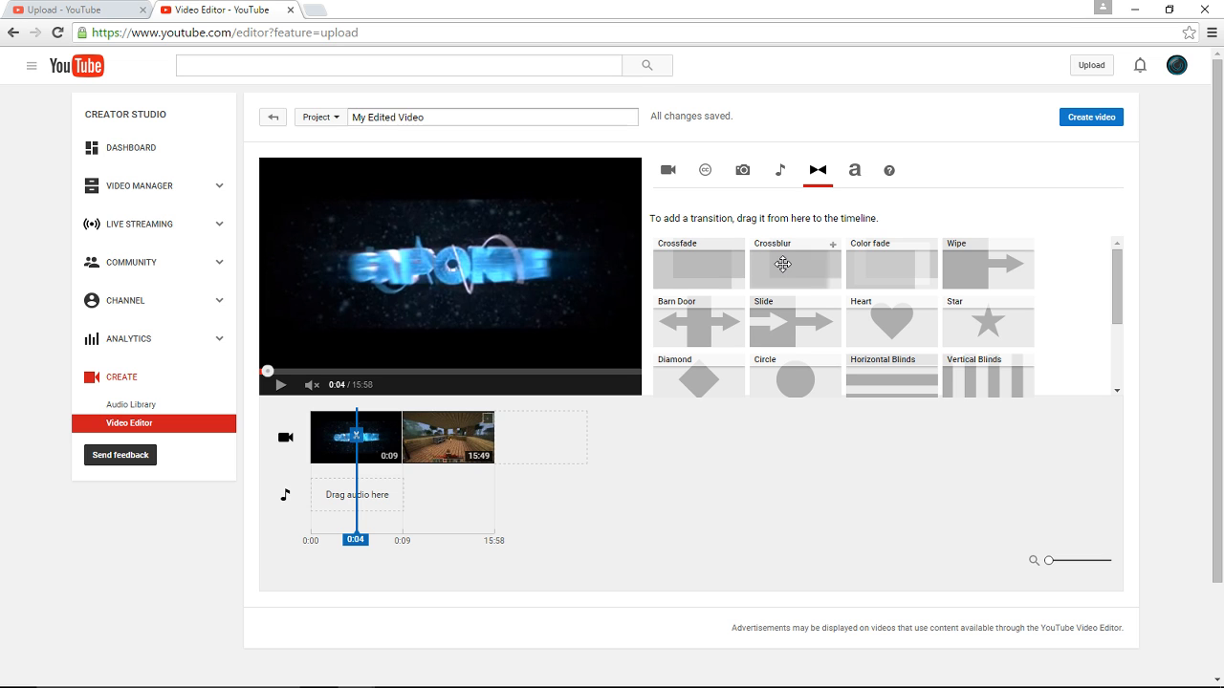
pyautogui.moveTo(749, 338)
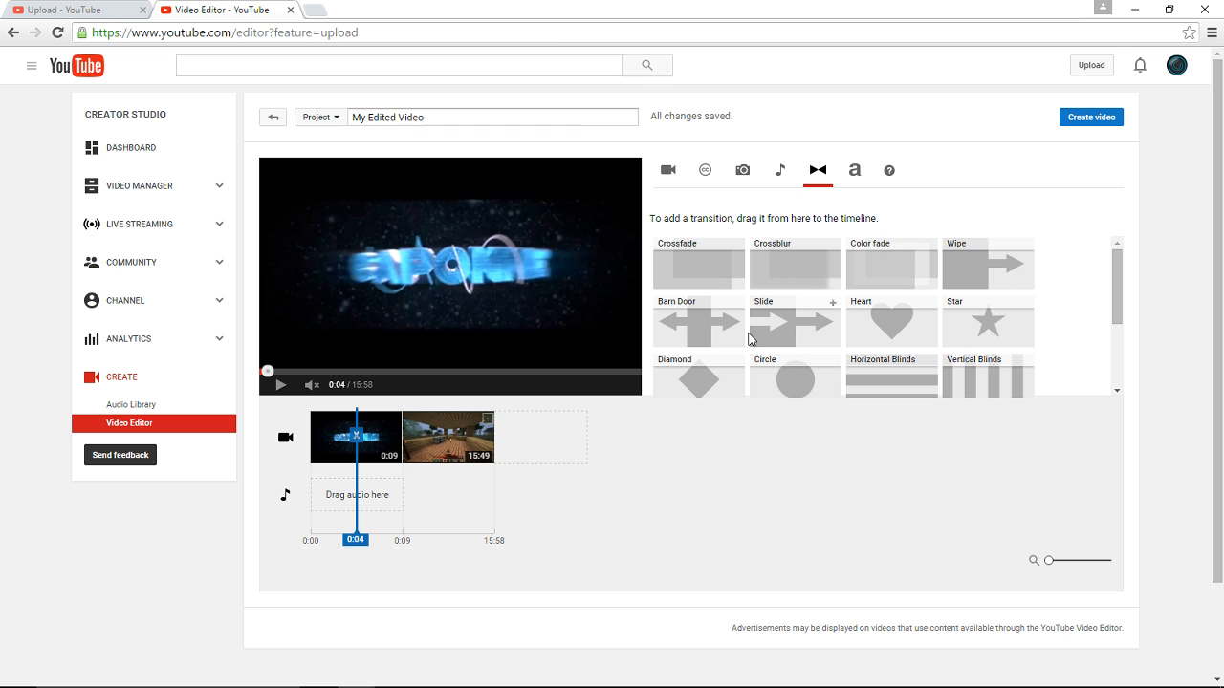
pyautogui.moveTo(829, 320)
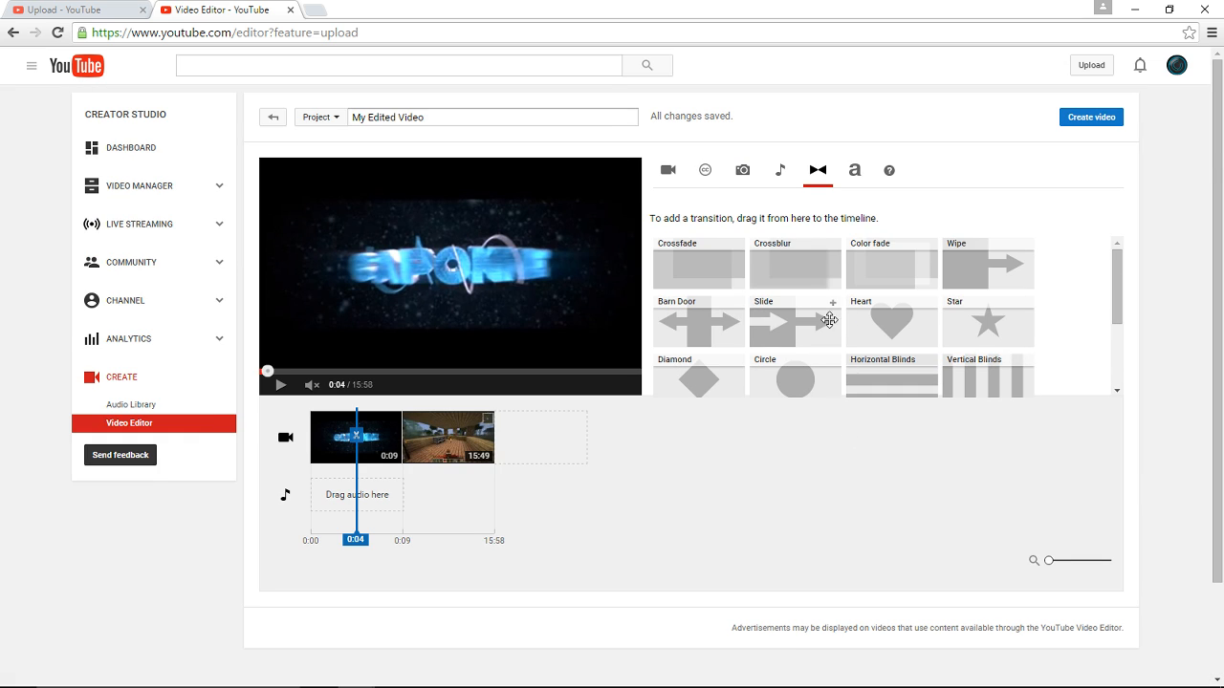
pyautogui.moveTo(851, 279)
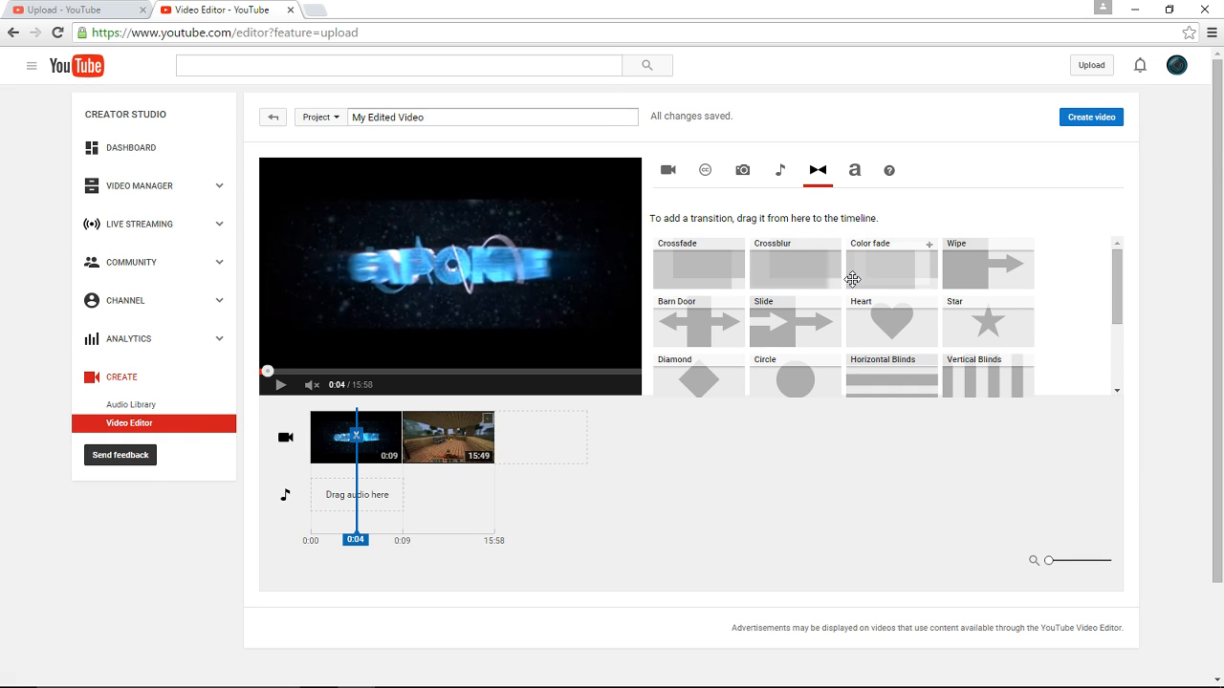
pyautogui.scroll(-3)
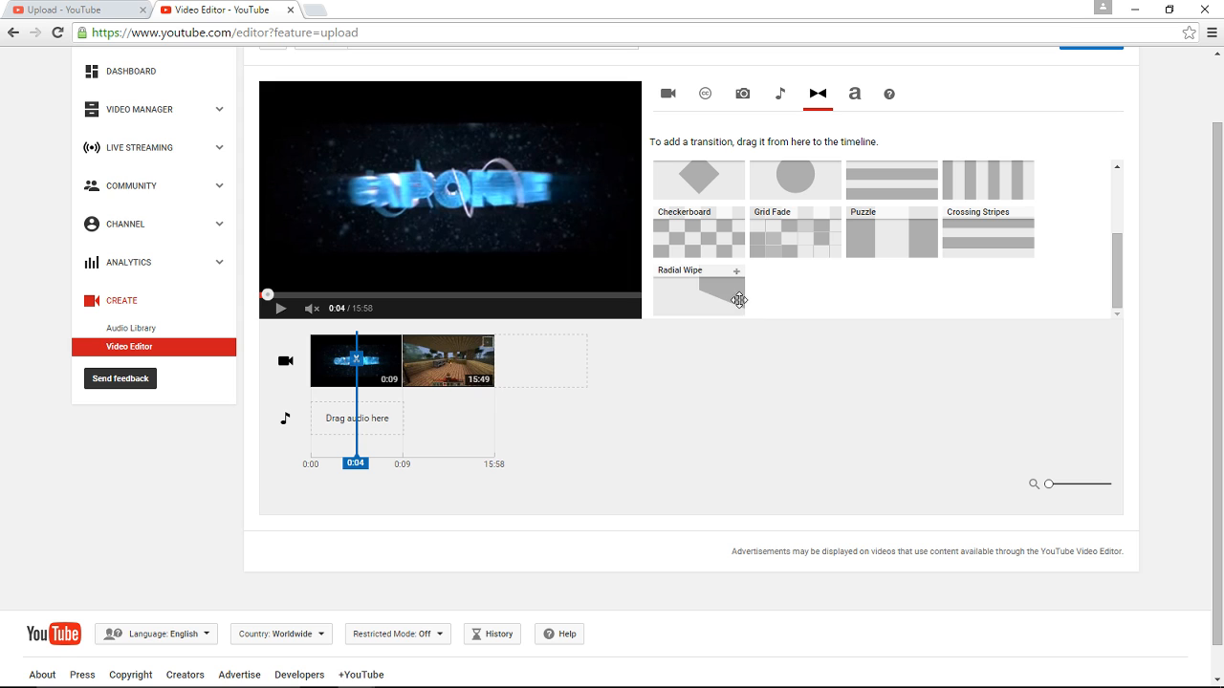
pyautogui.moveTo(699, 291); pyautogui.dragTo(432, 361)
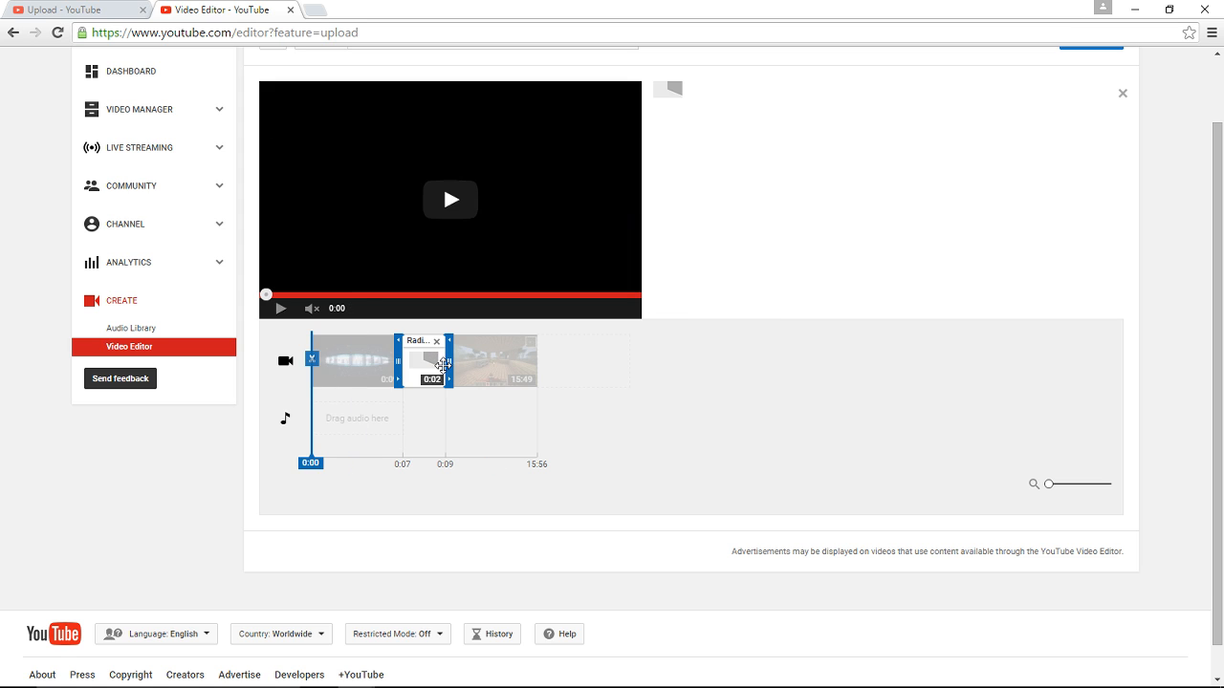
pyautogui.click(816, 94)
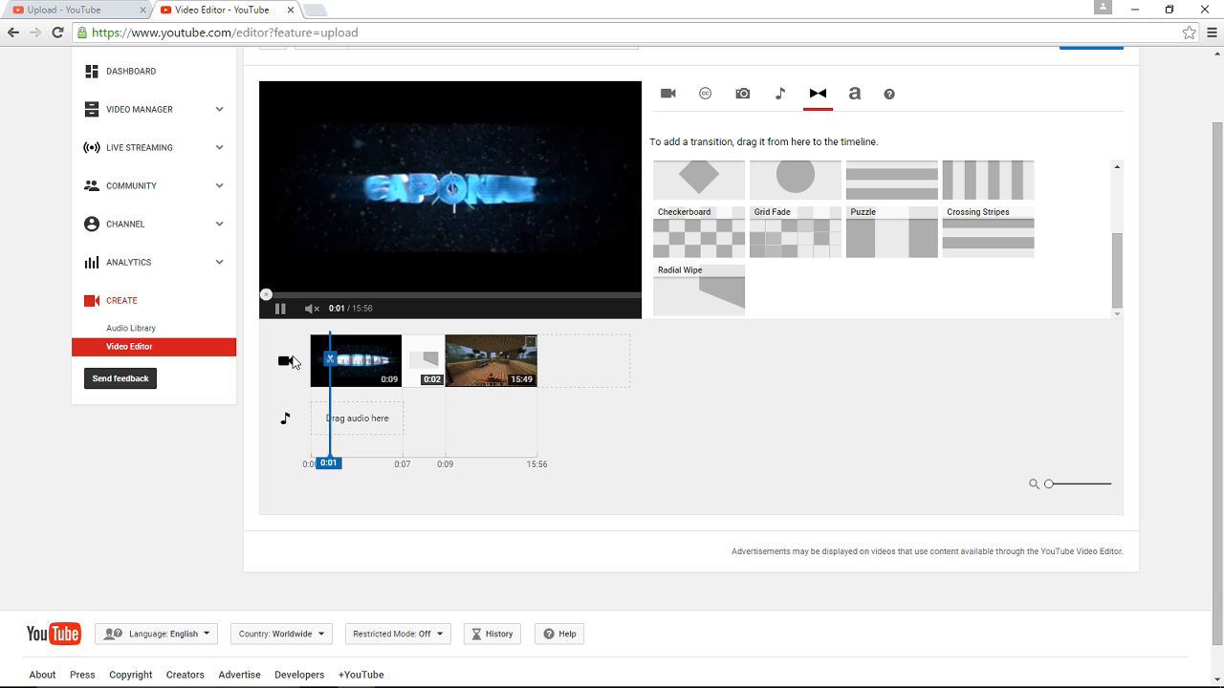
pyautogui.scroll(3)
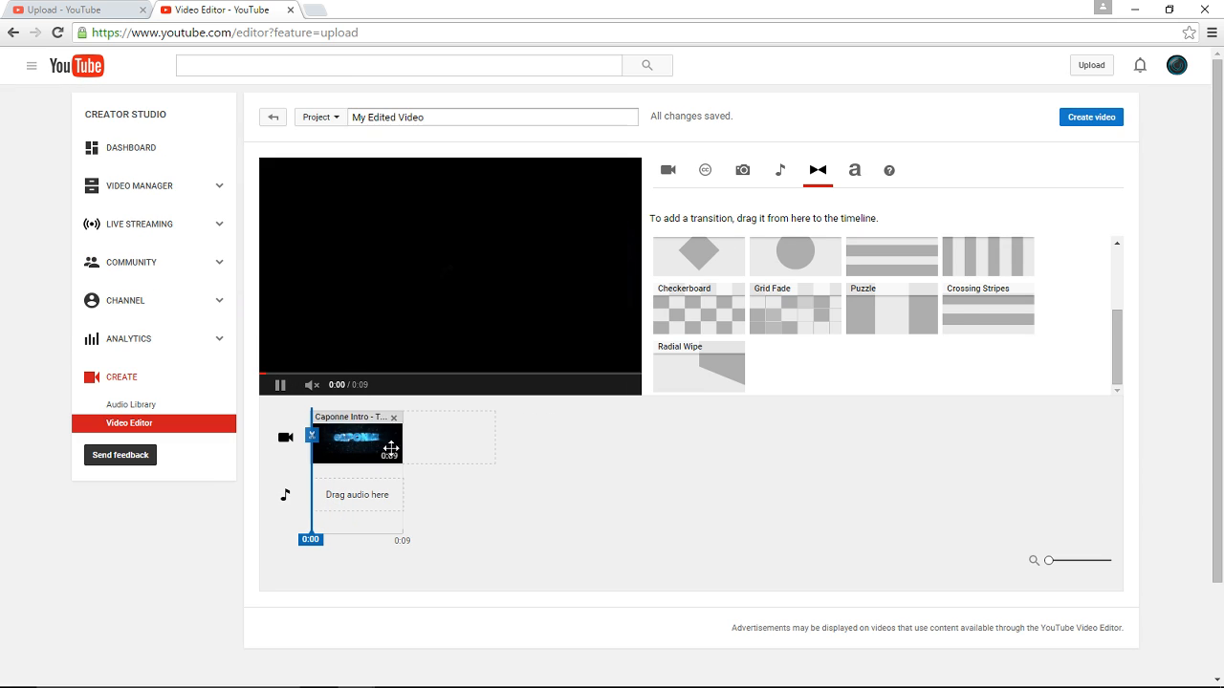
# - Remove the intro clip, retitle the project 'Youtube how to', and create the video
pyautogui.click(393, 418)
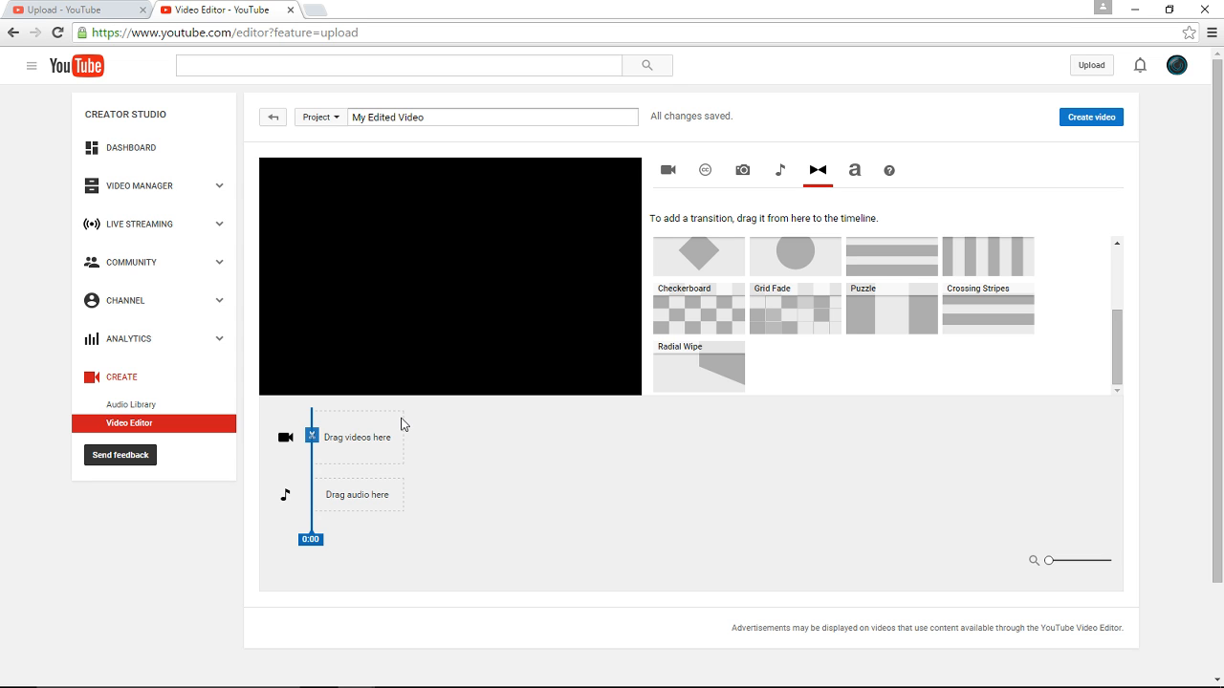
pyautogui.moveTo(1091, 117)
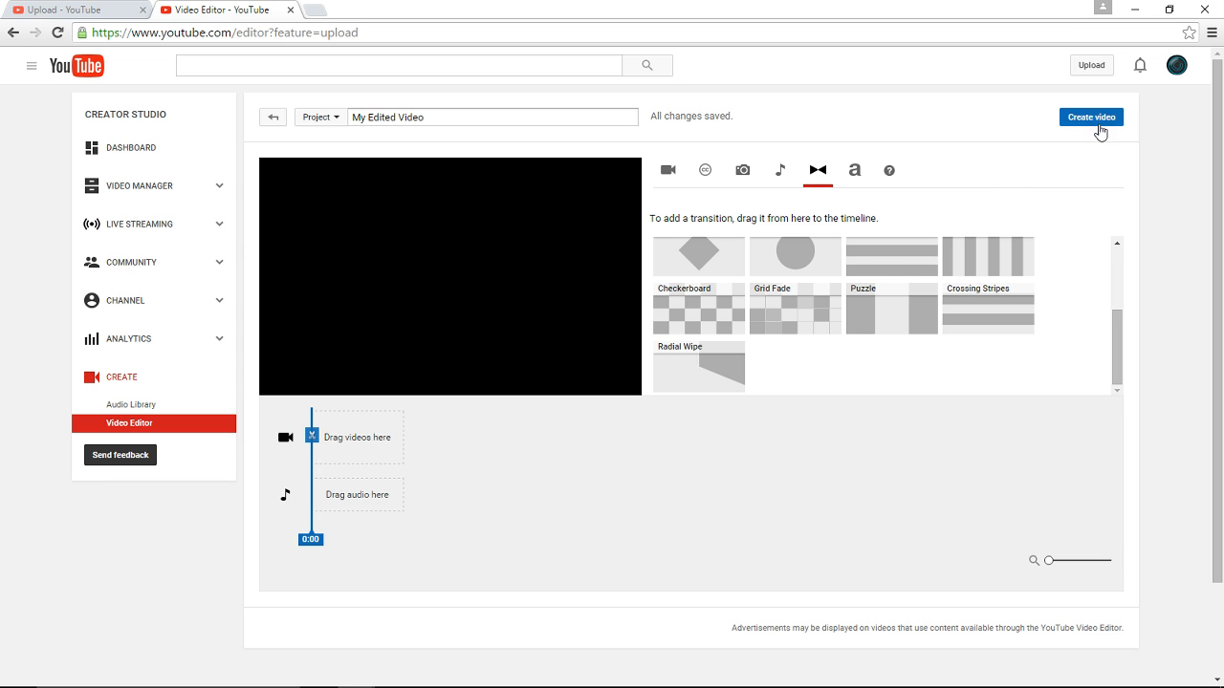
pyautogui.scroll(3)
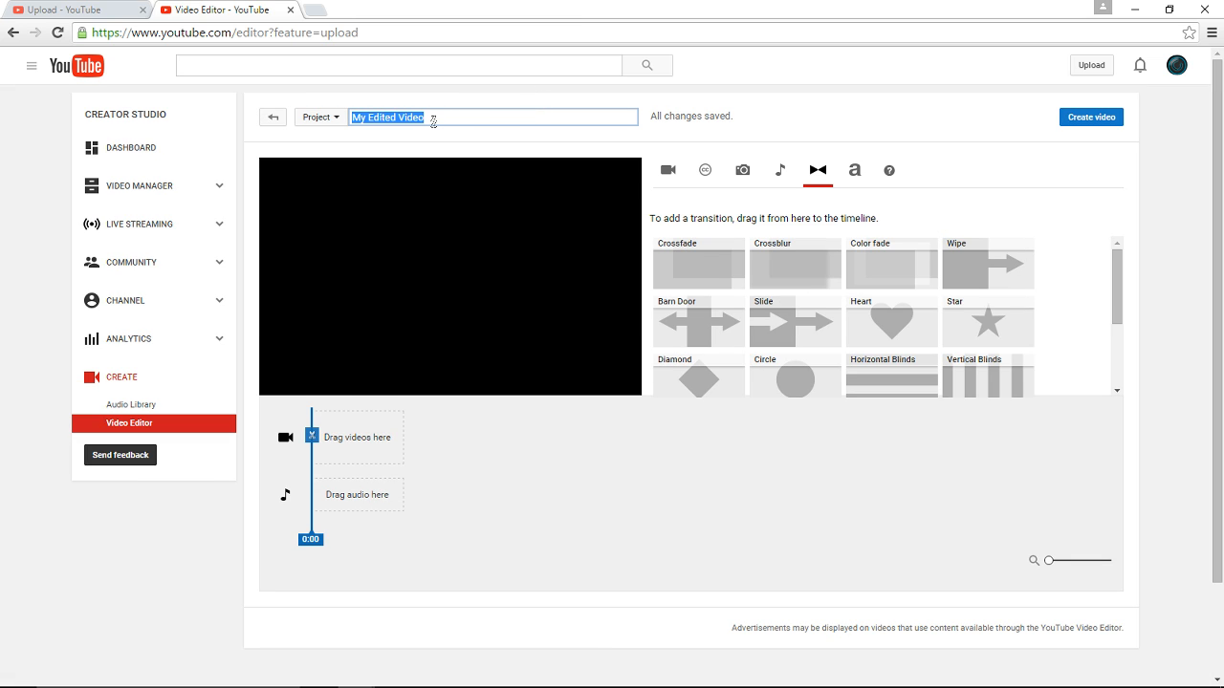
pyautogui.press('Delete')
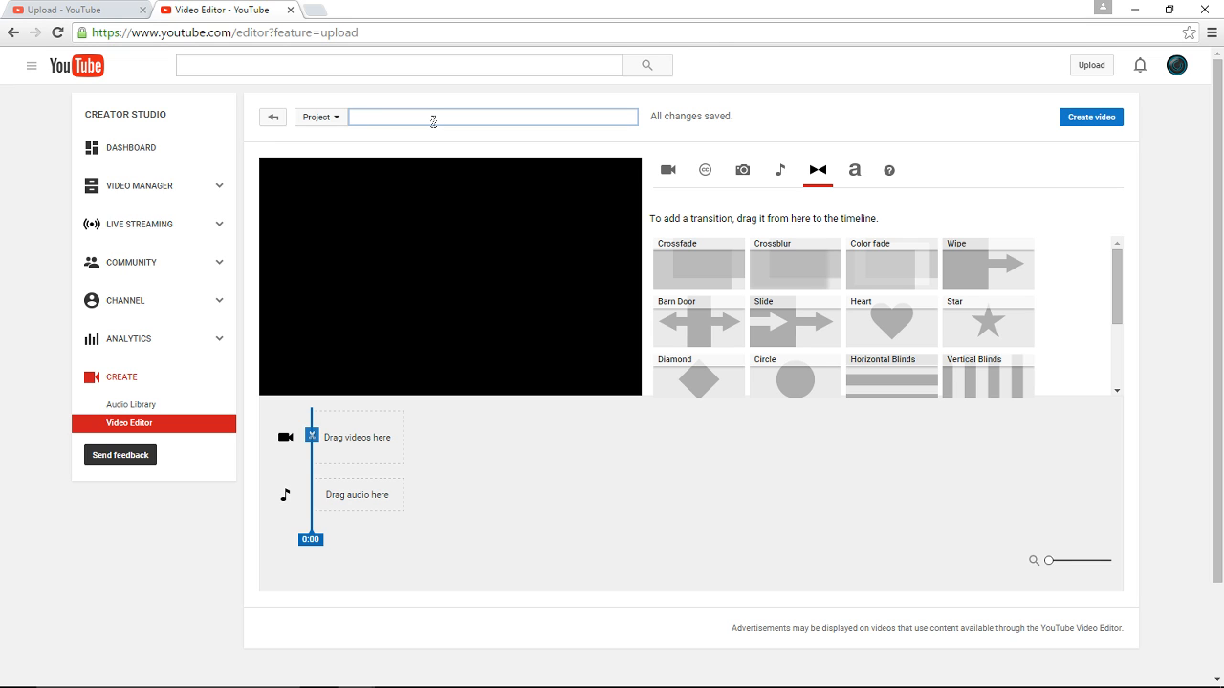
pyautogui.write('Youtube hw')
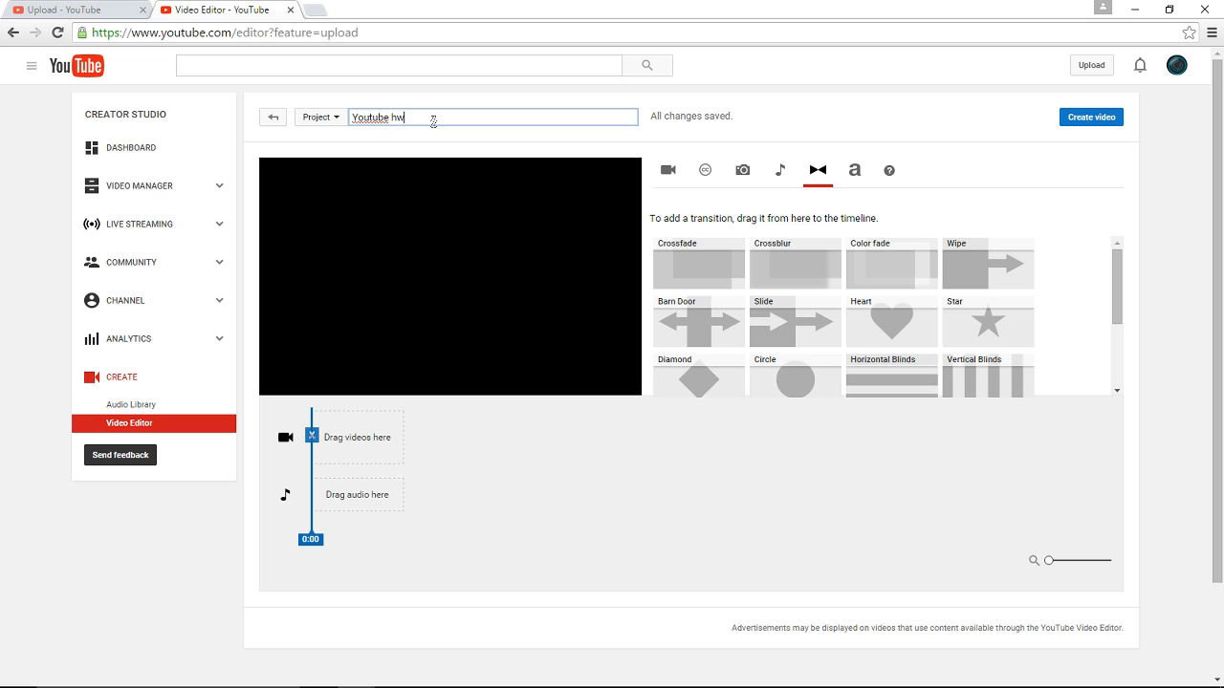
pyautogui.write('ow')
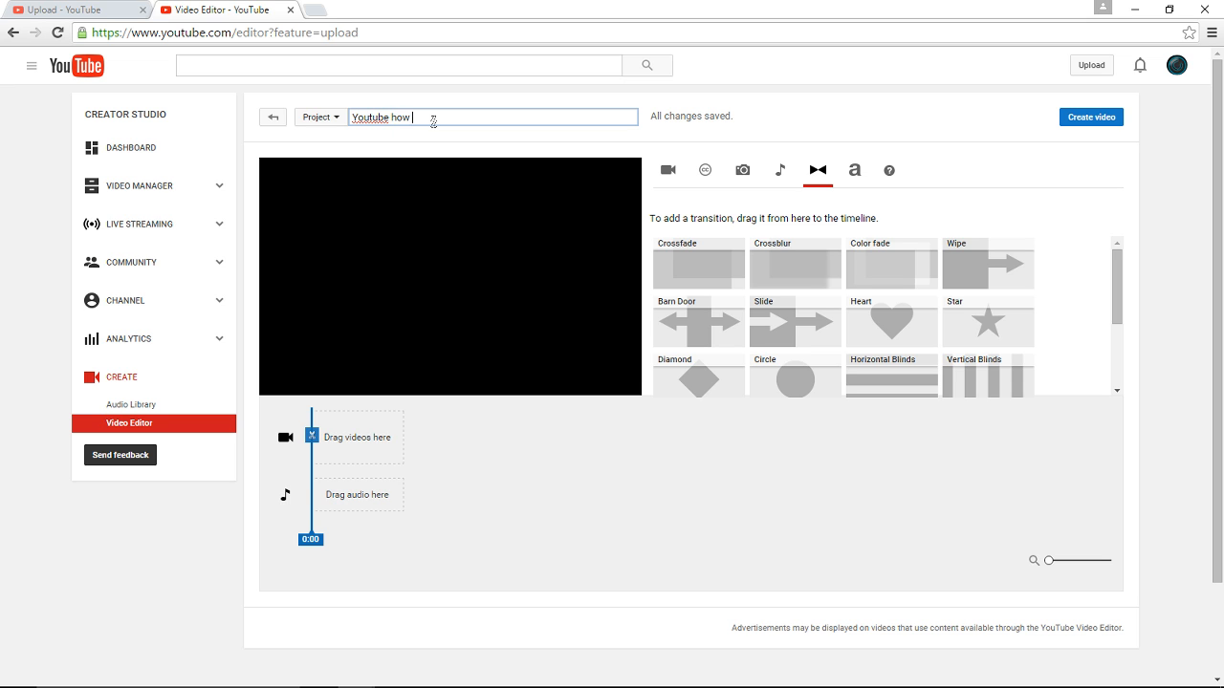
pyautogui.write('to')
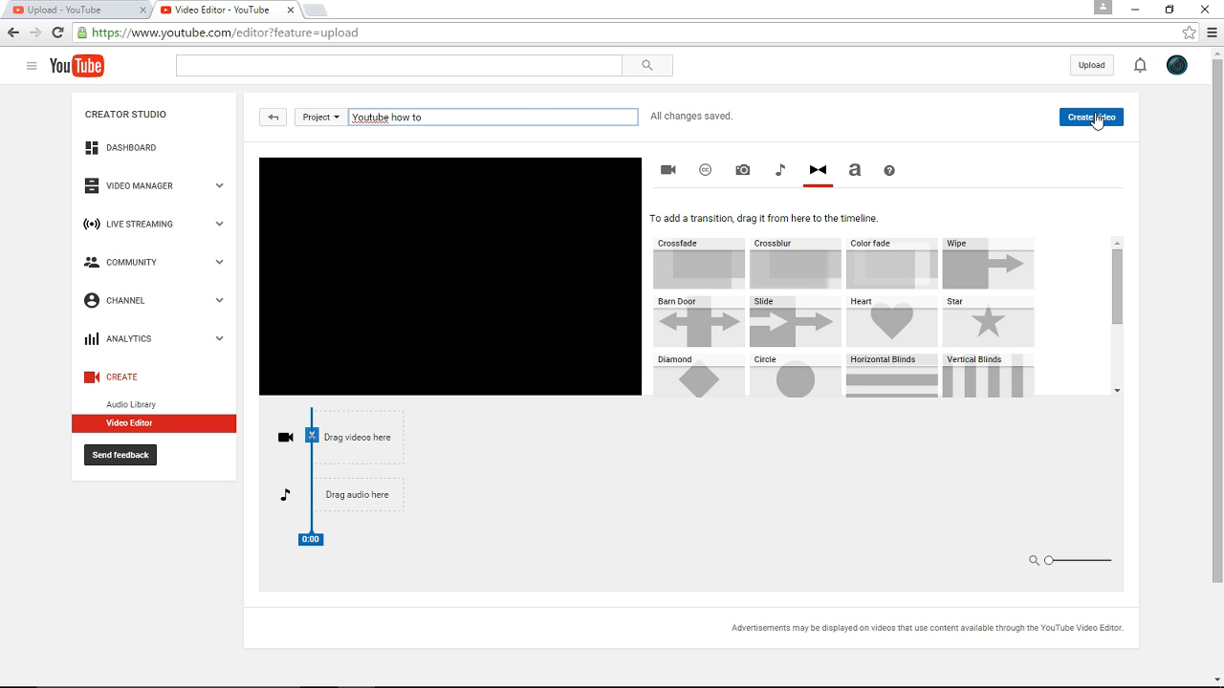
pyautogui.moveTo(62, 183)
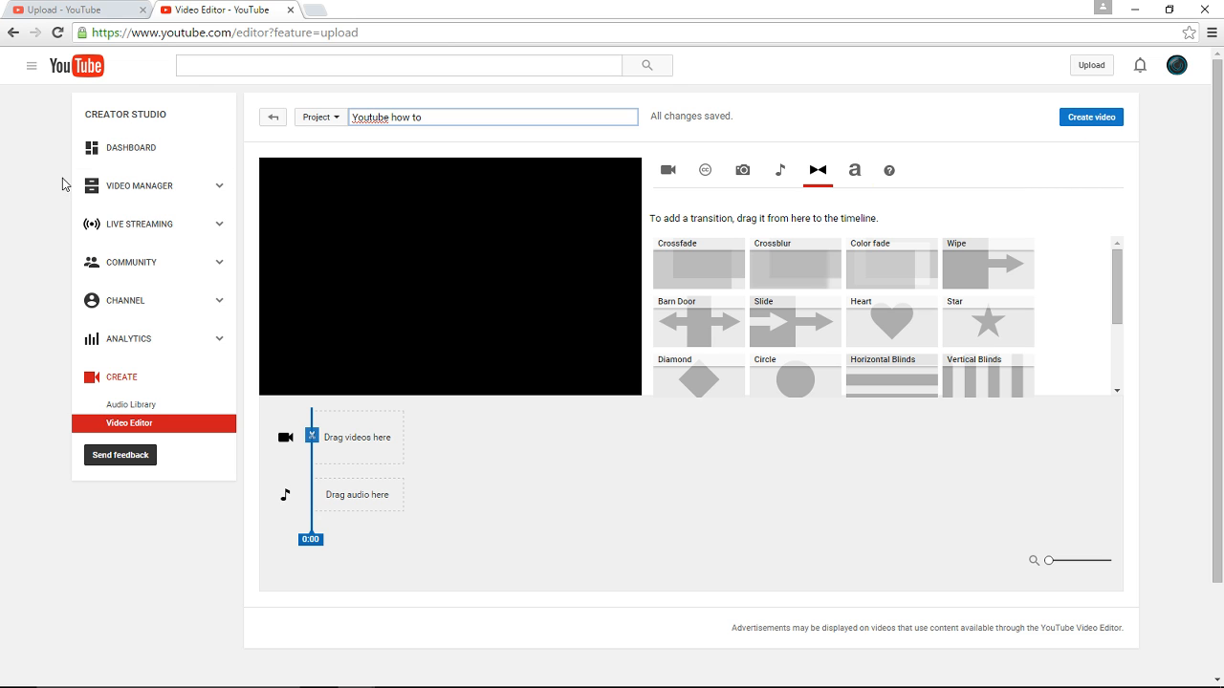
pyautogui.click(140, 185)
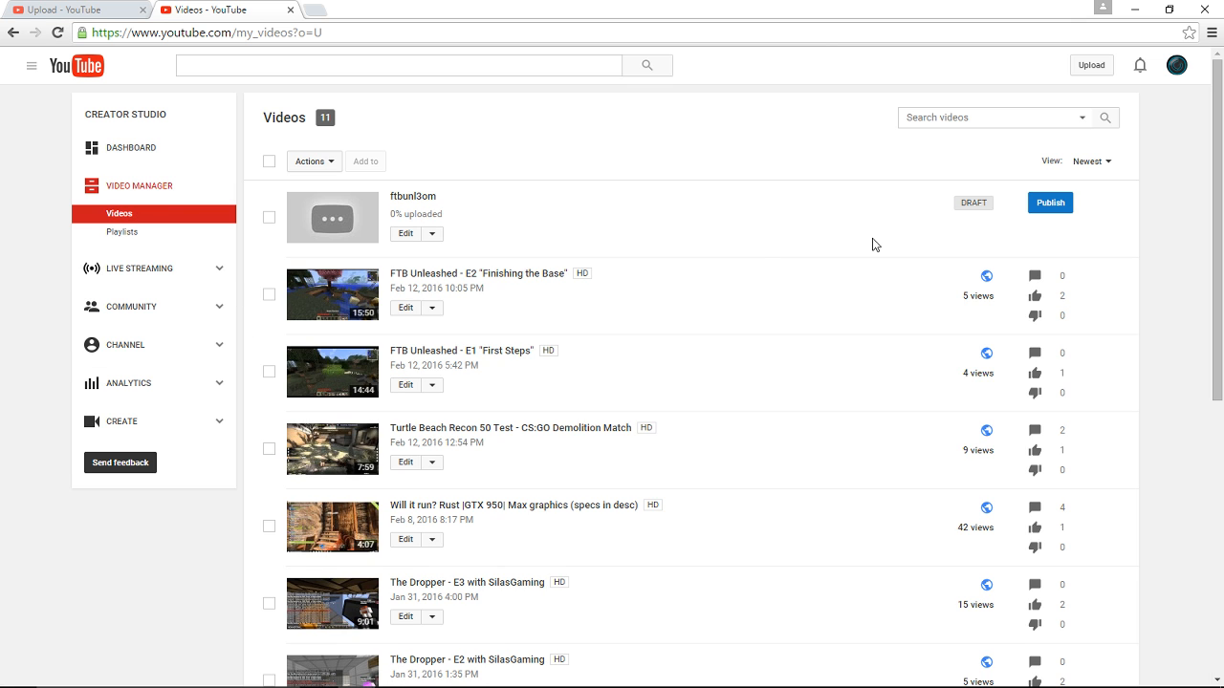
pyautogui.moveTo(974, 284)
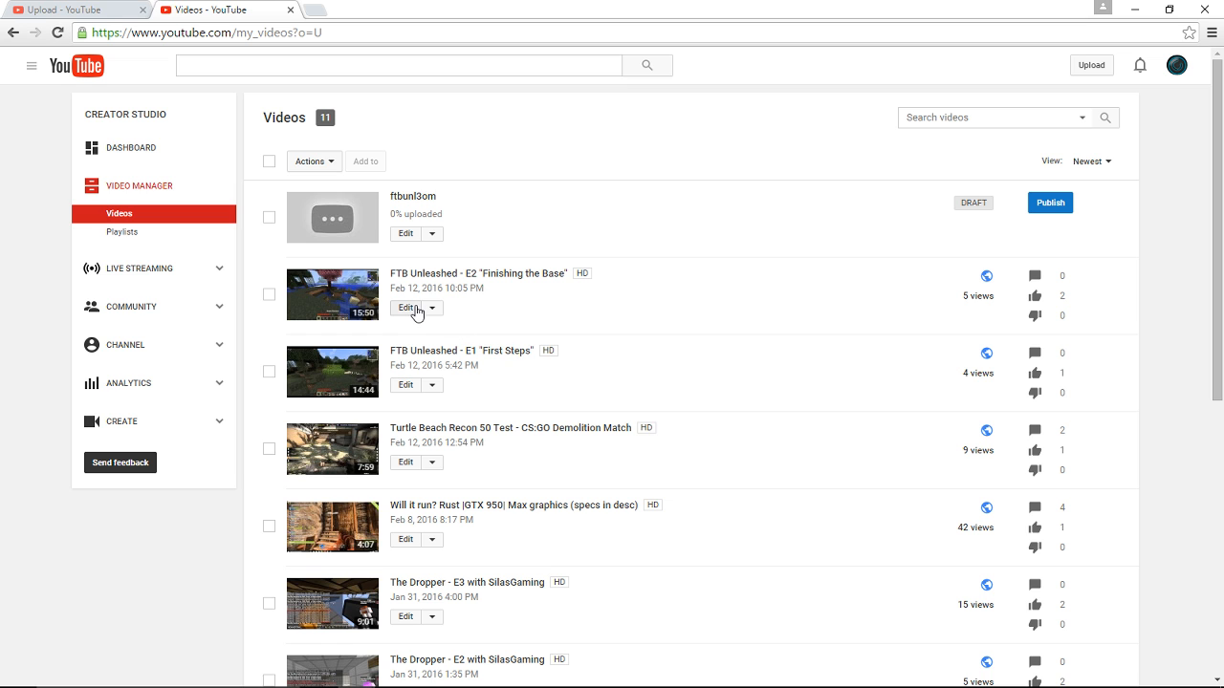
# - Open the edit page for FTB Unleashed - E2 'Finishing the Base'
pyautogui.click(405, 308)
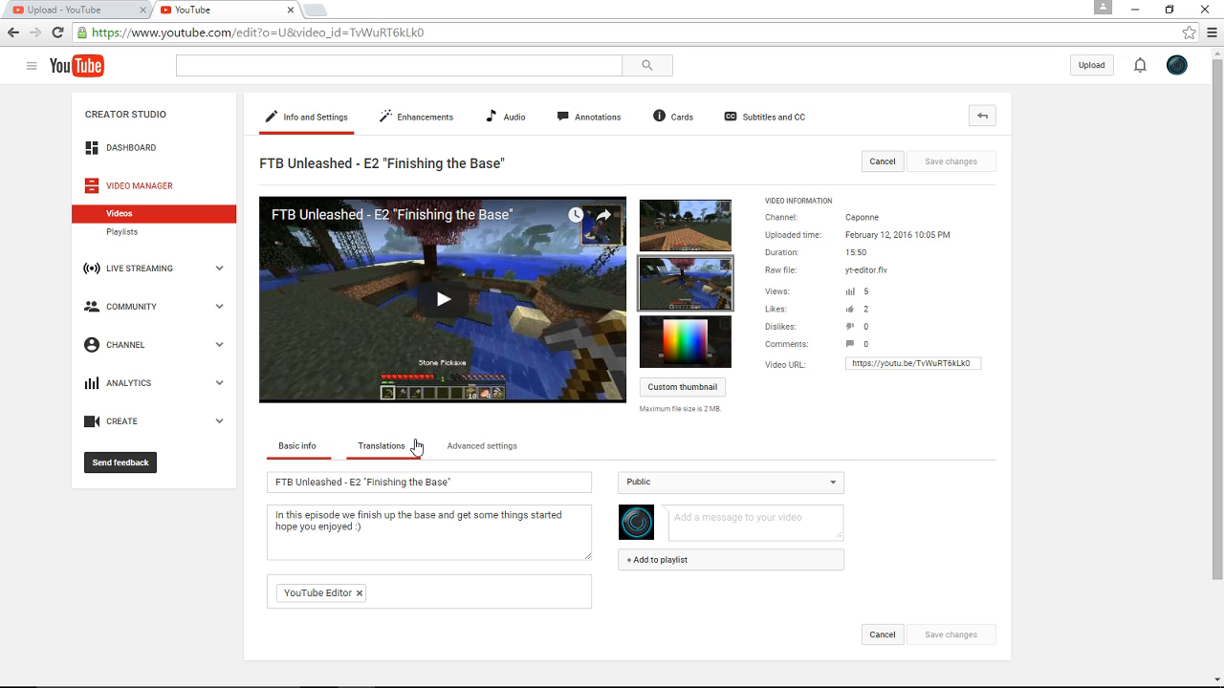
pyautogui.moveTo(749, 487)
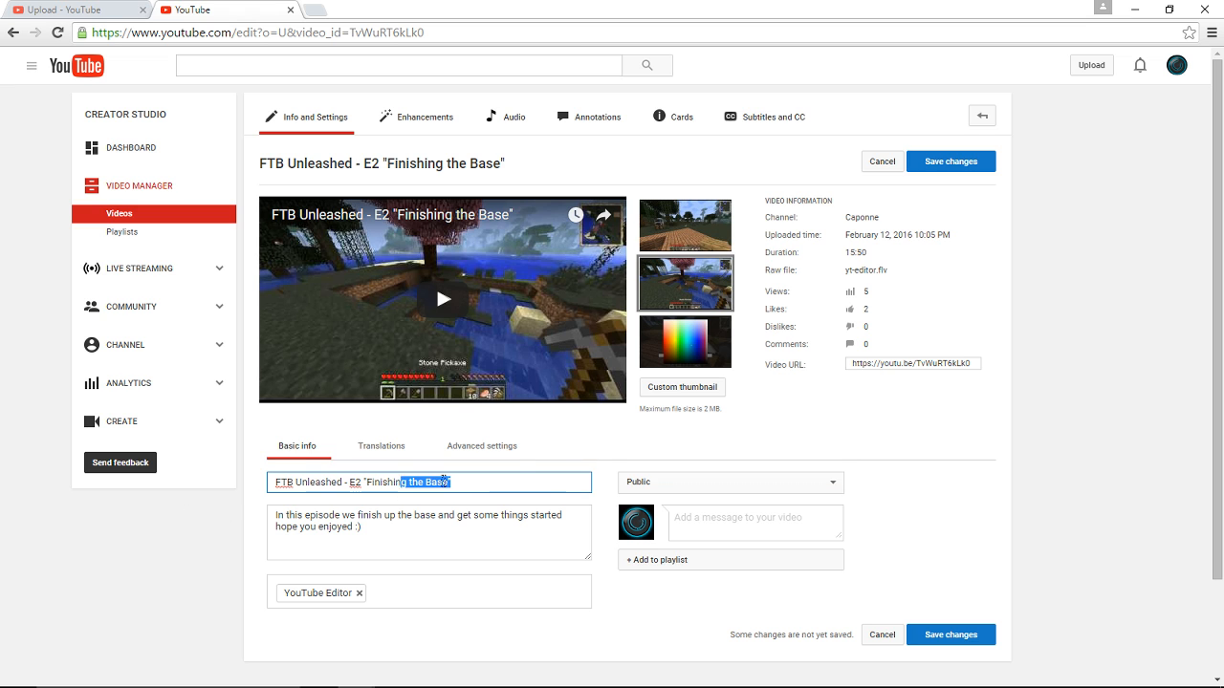
# - Select the entire title of the Finishing the Base episode
pyautogui.tripleClick(428, 522)
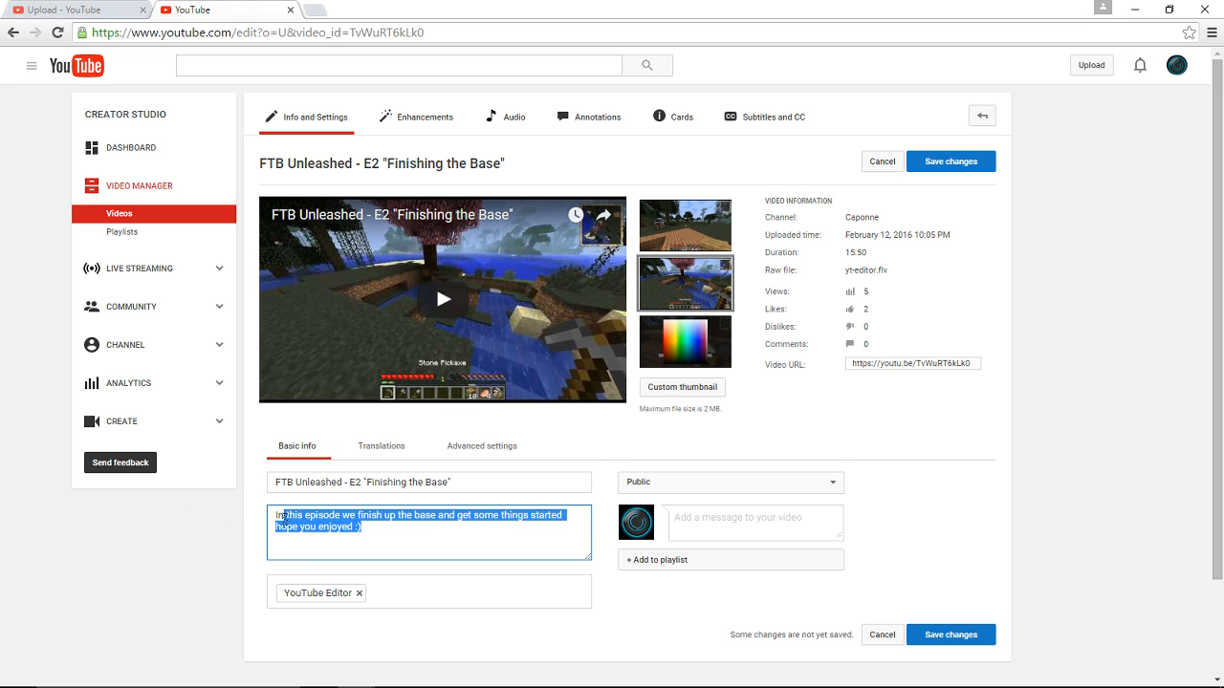
pyautogui.moveTo(684, 342)
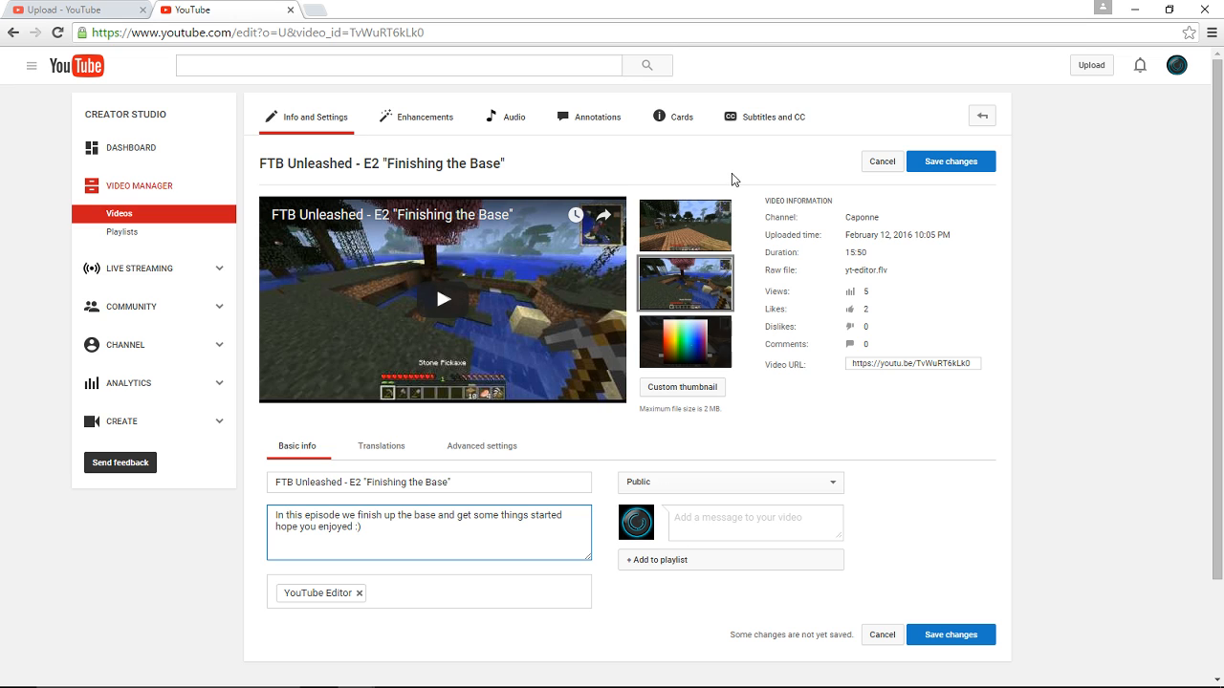
pyautogui.moveTo(755, 411)
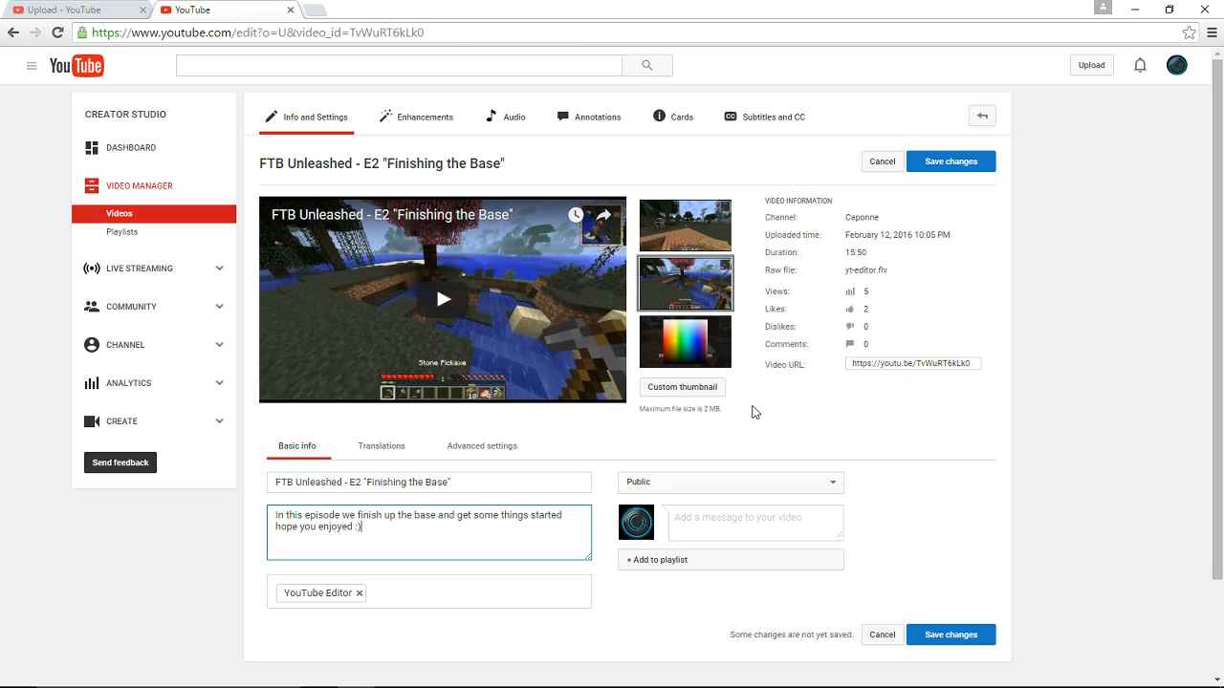